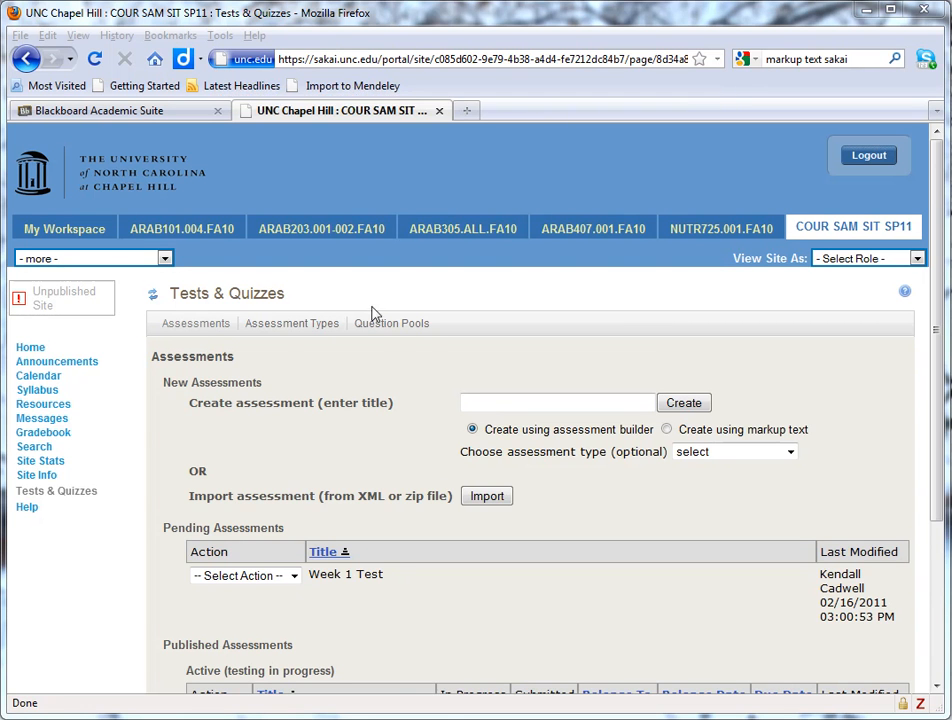
mouse_move(446, 394)
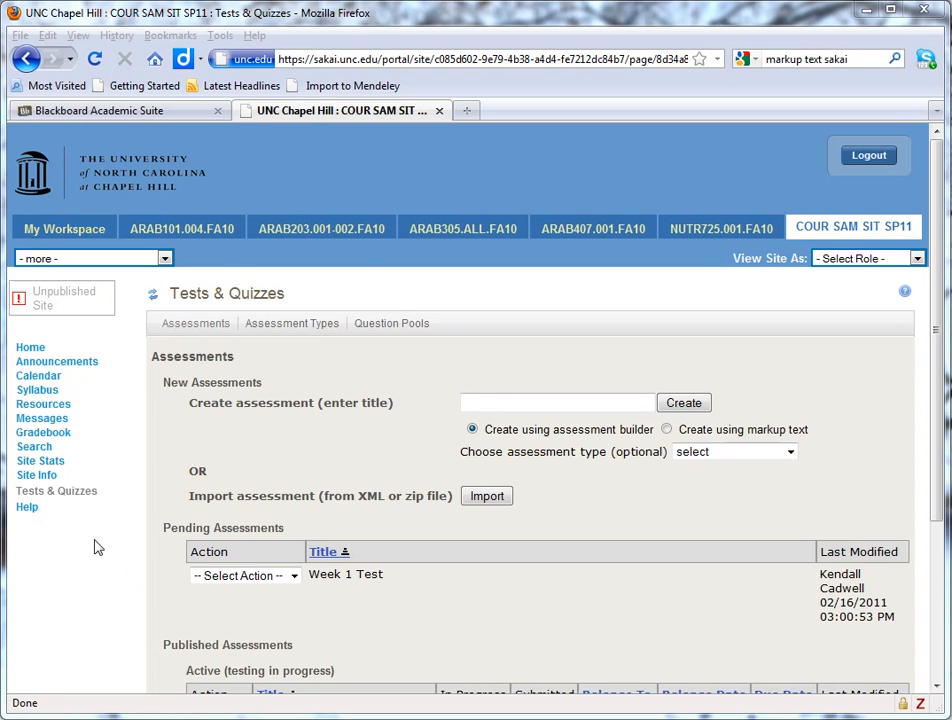
mouse_move(32, 532)
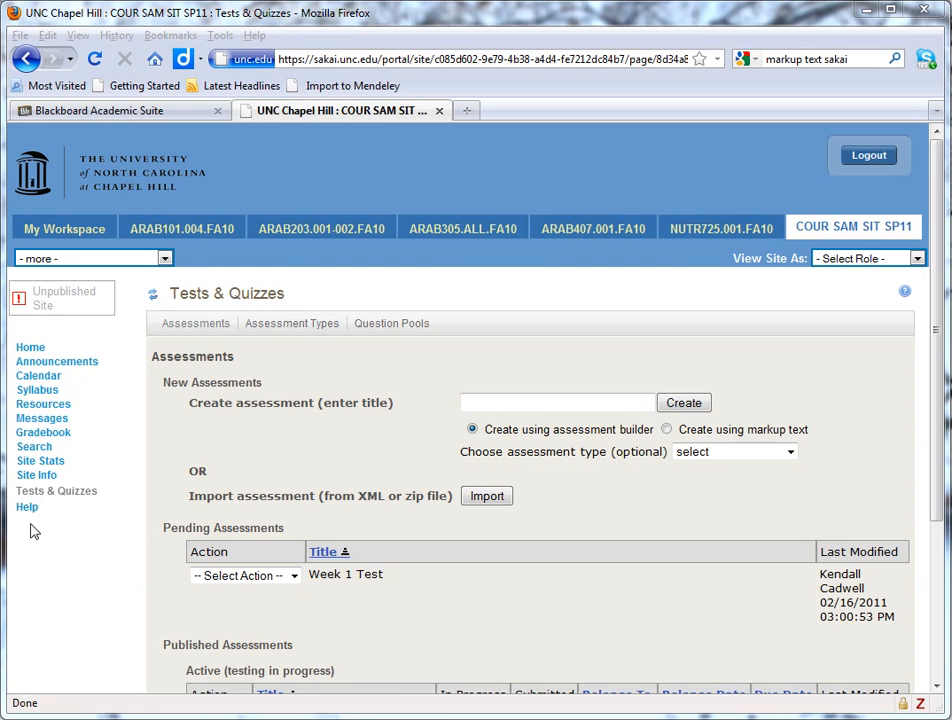
mouse_move(36, 476)
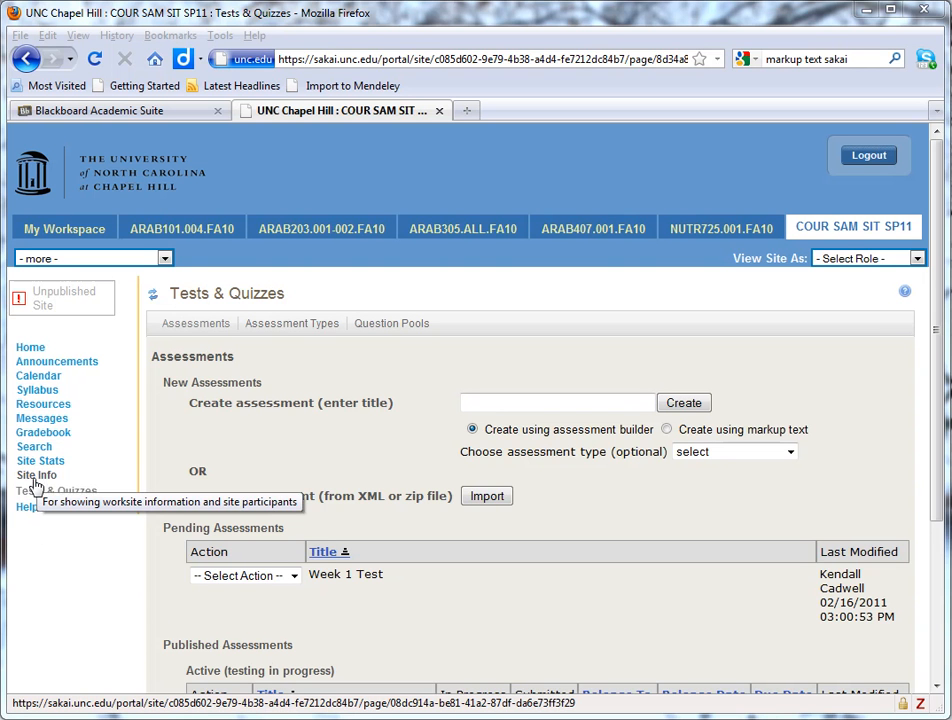
Step: Review the course site's tool list from Site Info, then return to Tests & Quizzes unchanged
click(36, 476)
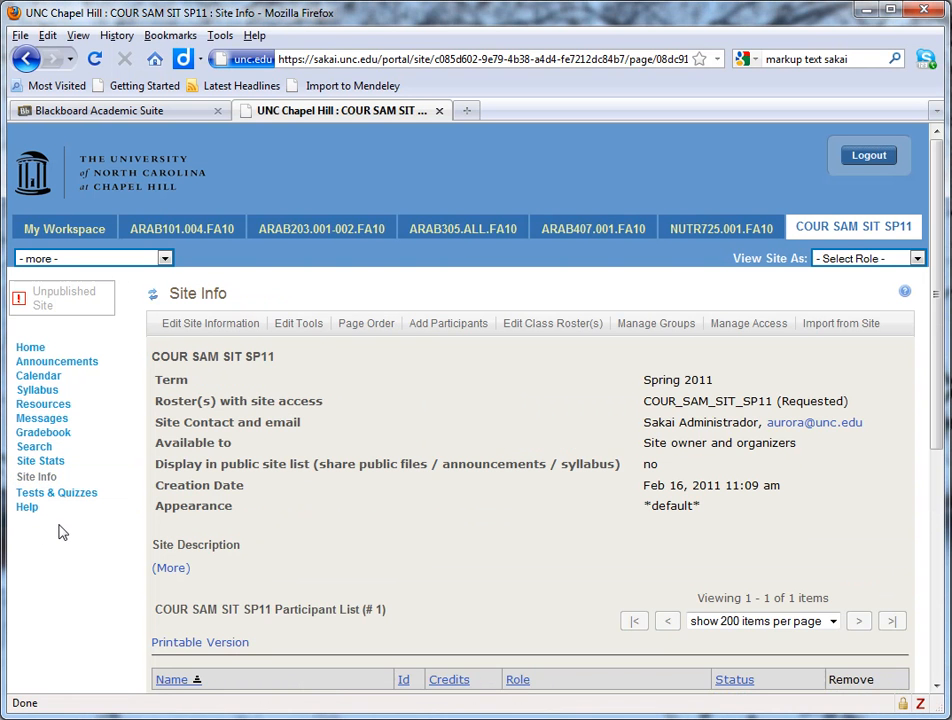
click(298, 324)
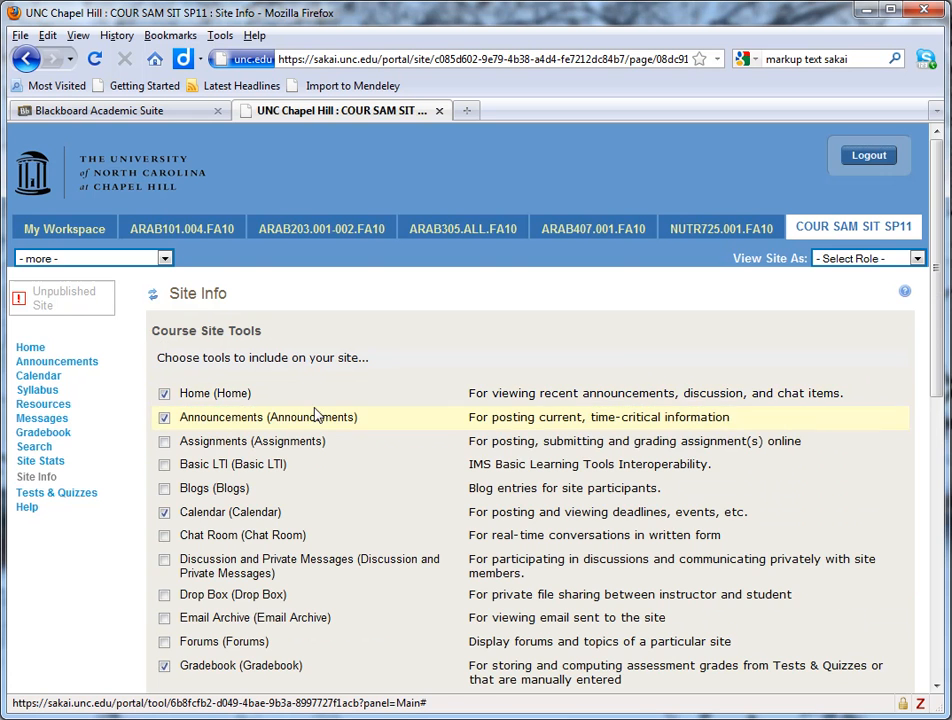
scroll(down, 3)
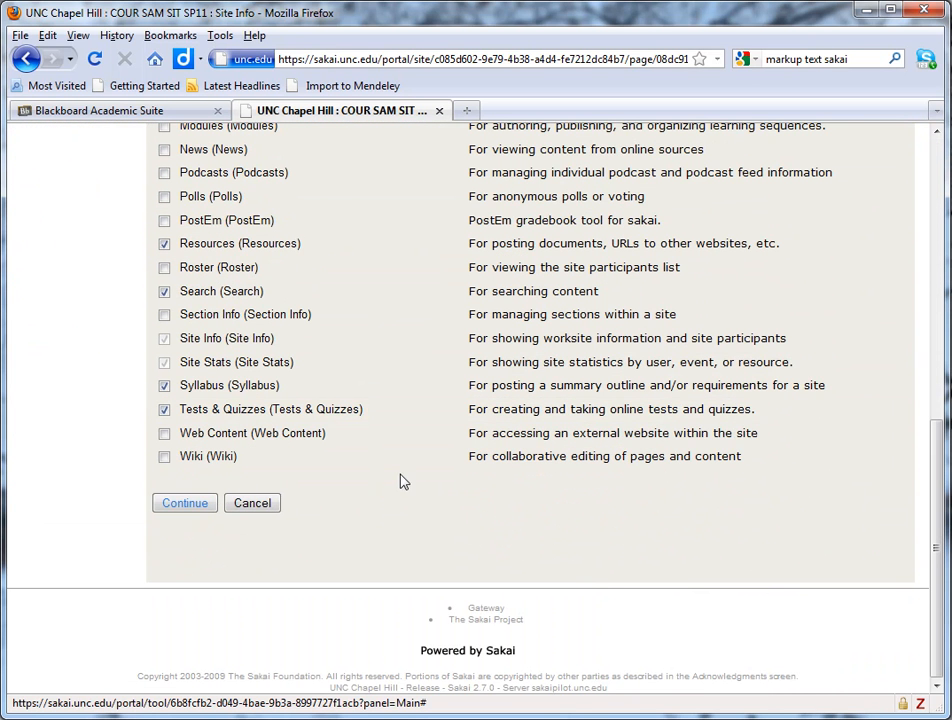
click(184, 504)
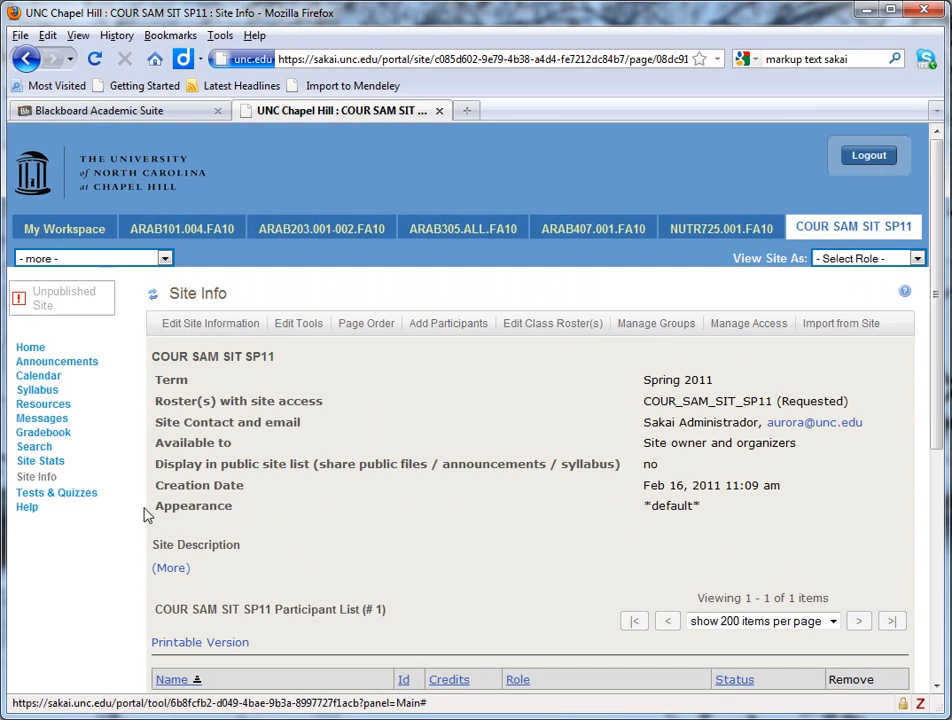
click(56, 492)
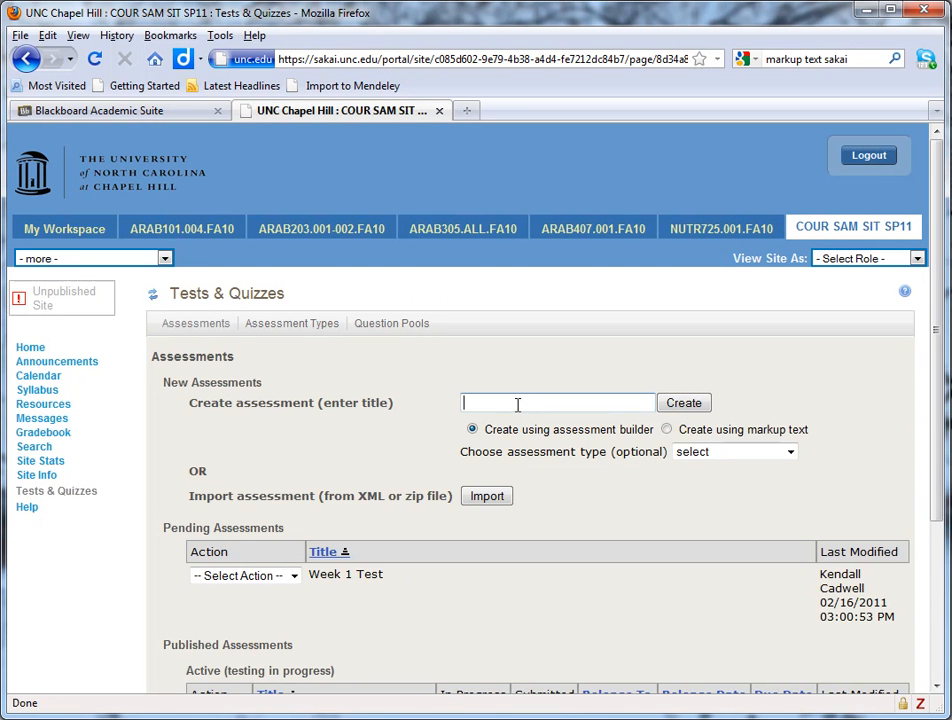
Step: Title the new assessment 'Week 2 Test' and choose creation from markup text
text(Week)
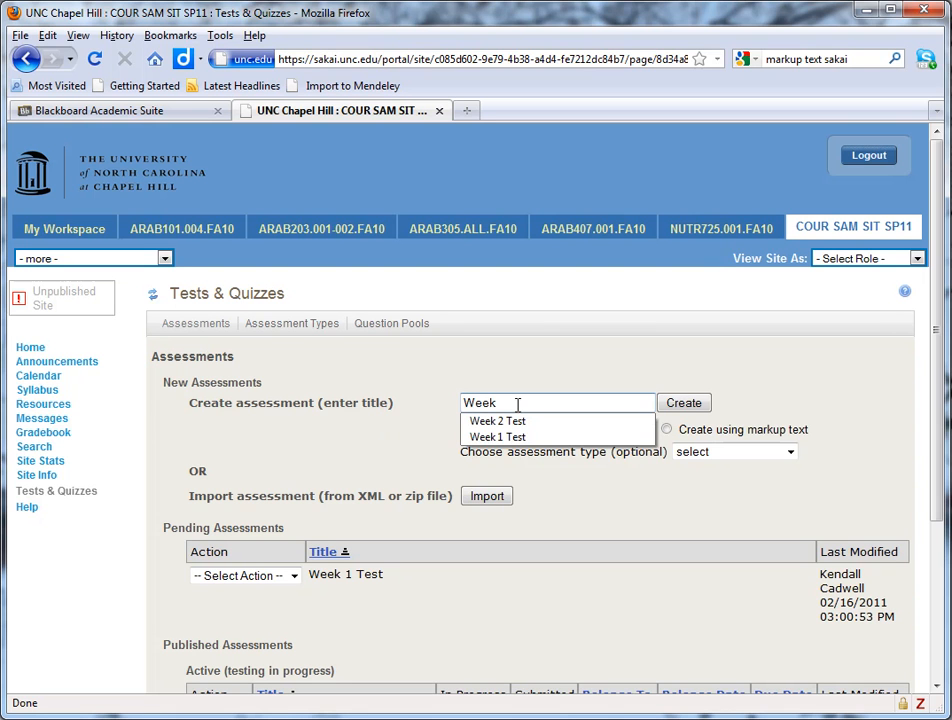
click(496, 420)
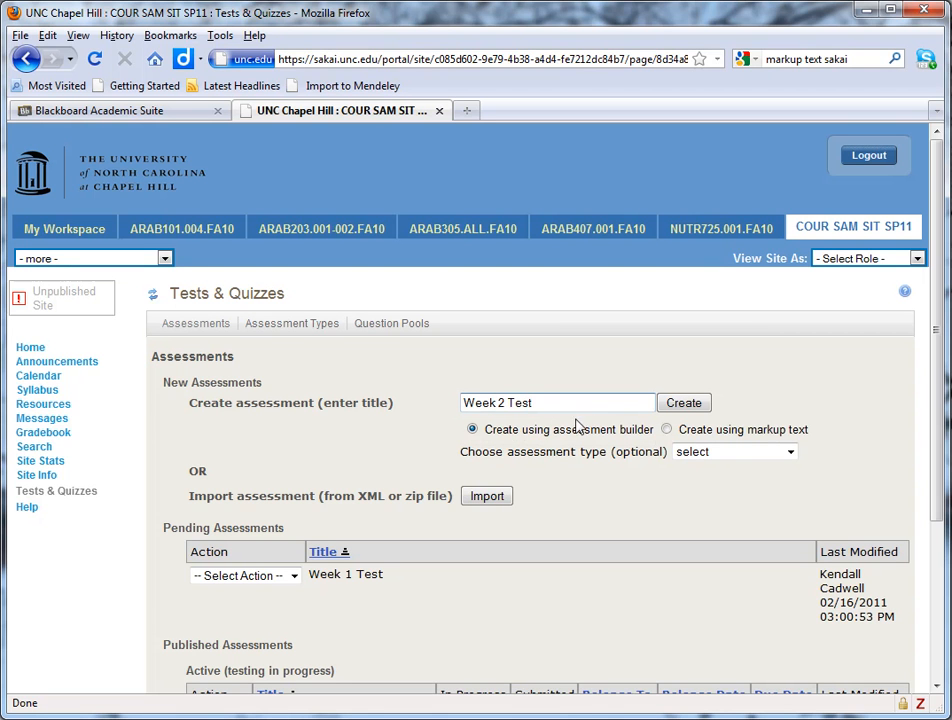
mouse_move(630, 440)
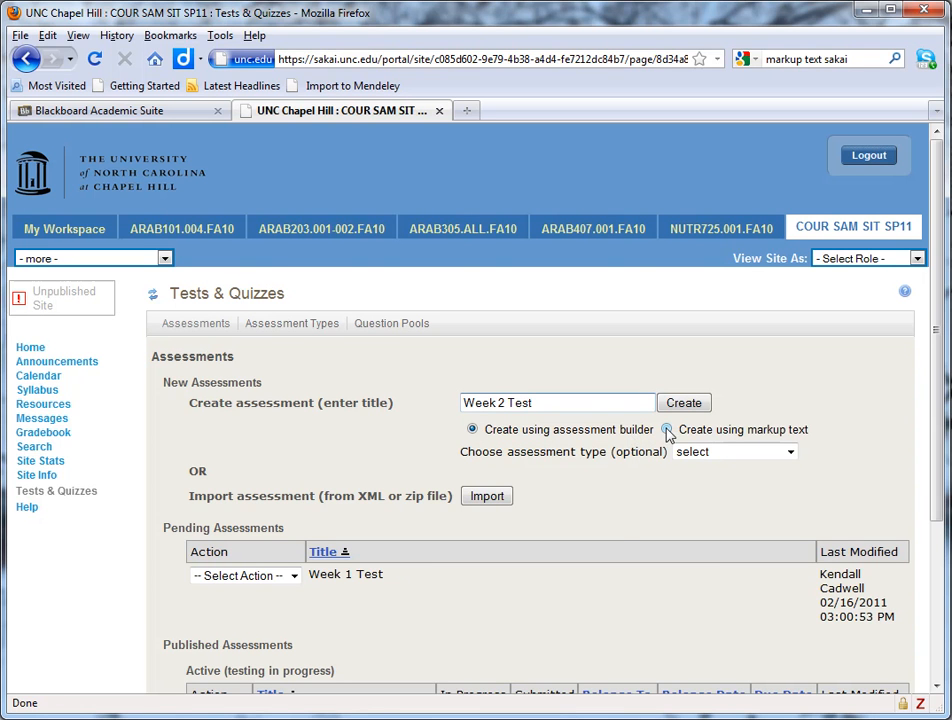
click(668, 428)
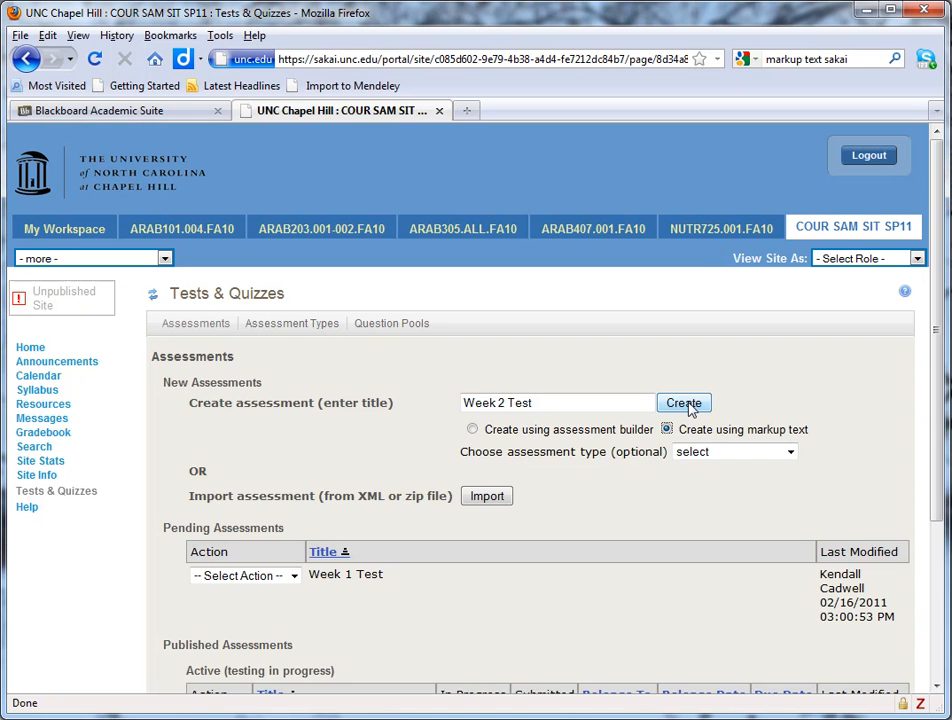
Step: Create Week 2 Test and show the True/False markup formatting example
click(684, 404)
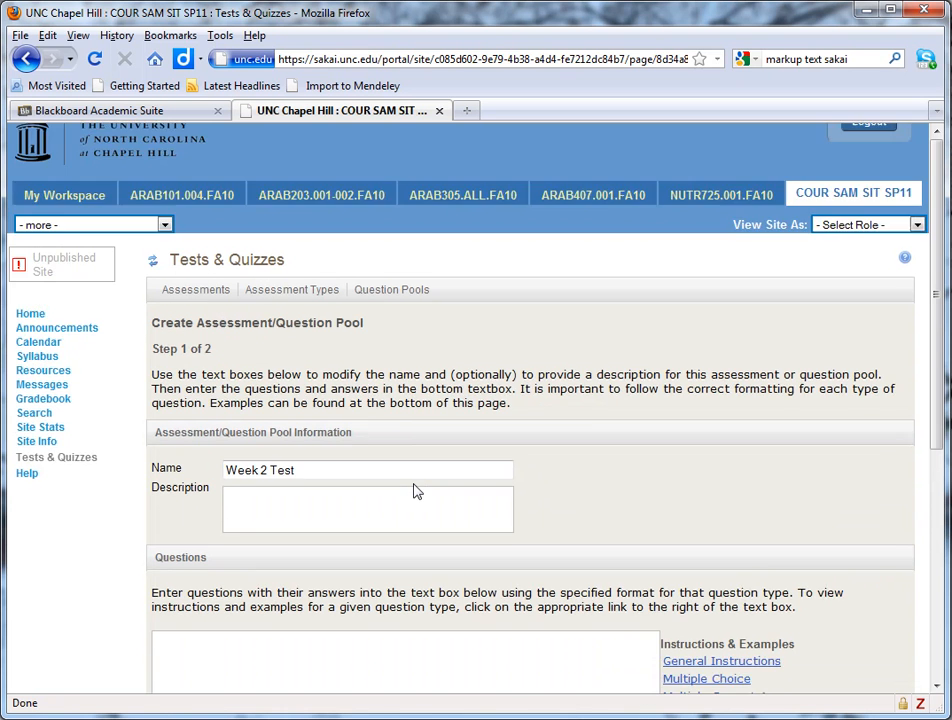
scroll(down, 3)
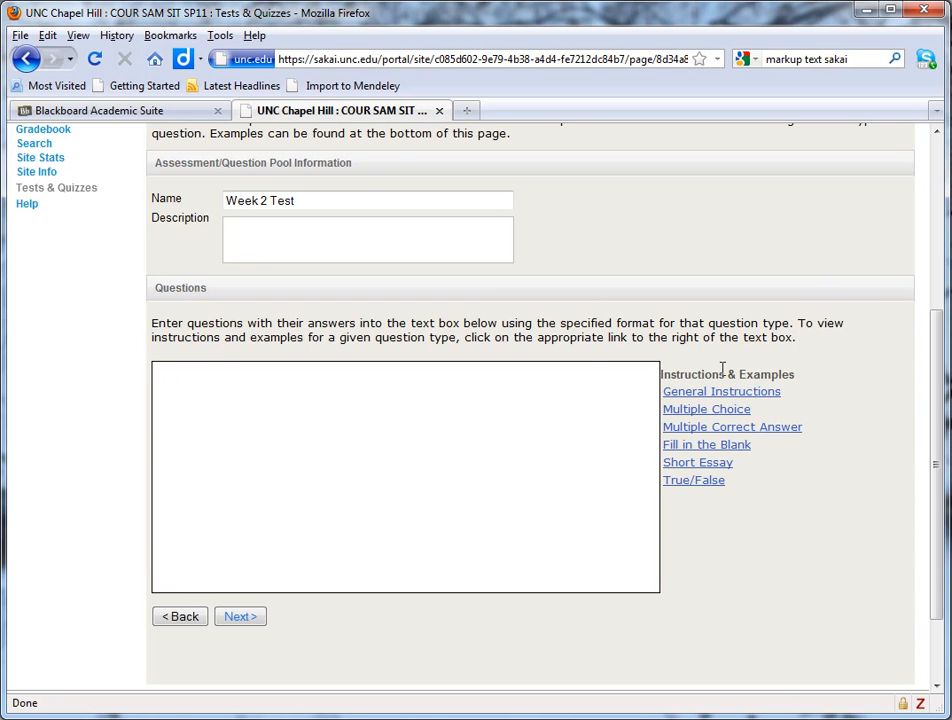
mouse_move(780, 396)
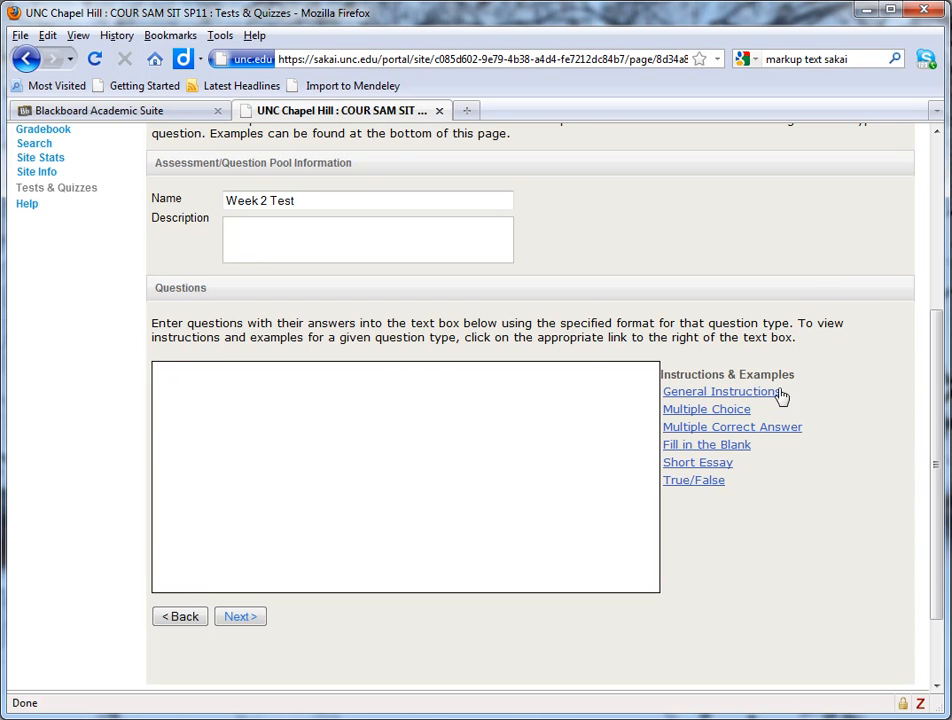
mouse_move(748, 522)
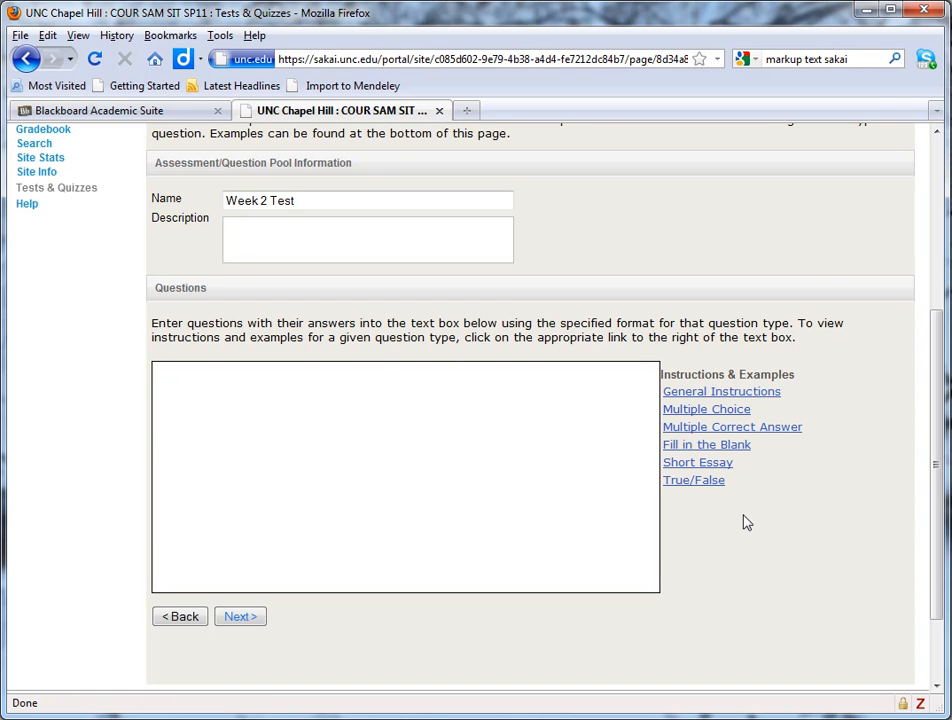
mouse_move(756, 516)
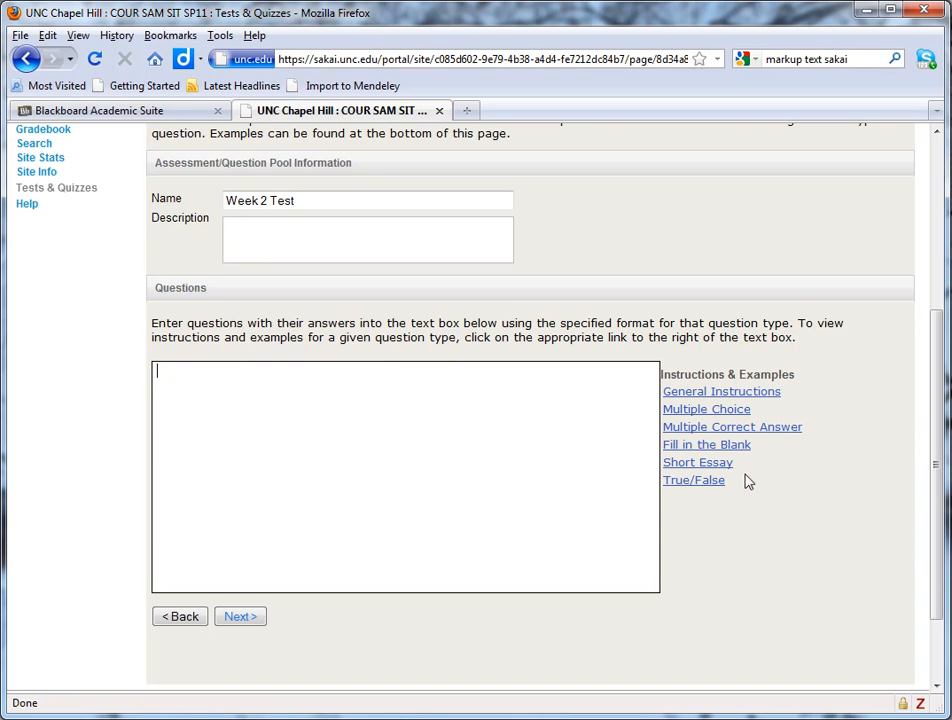
click(694, 480)
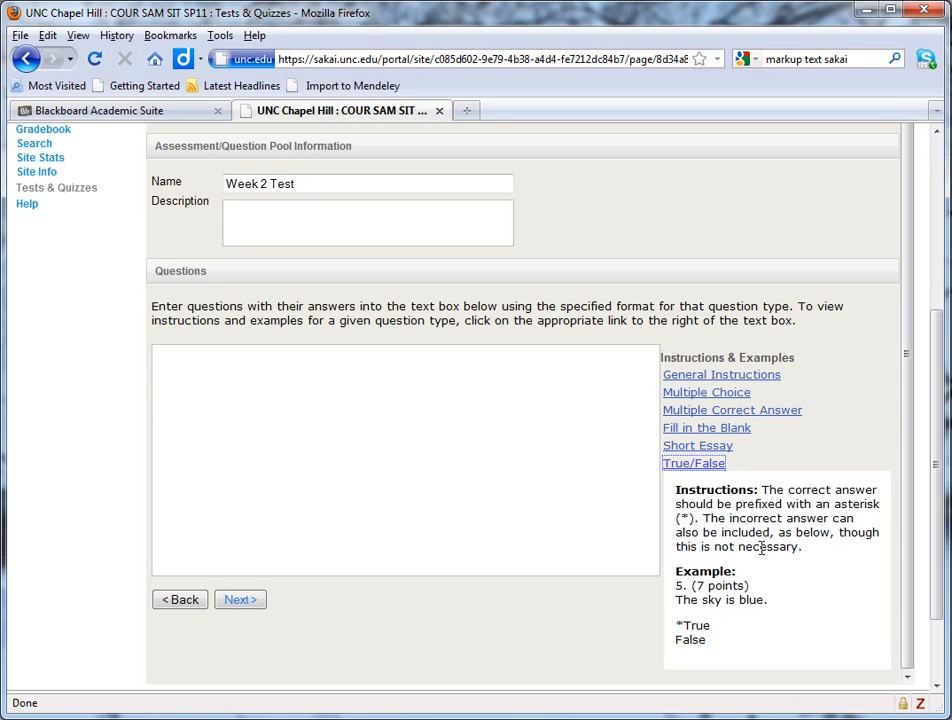
mouse_move(712, 648)
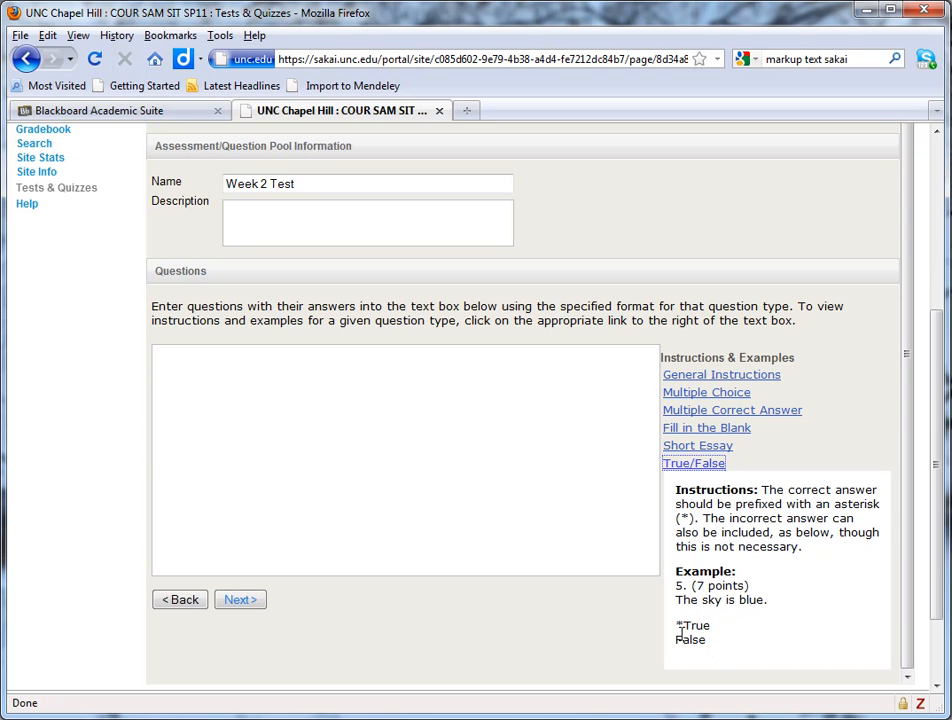
mouse_move(708, 648)
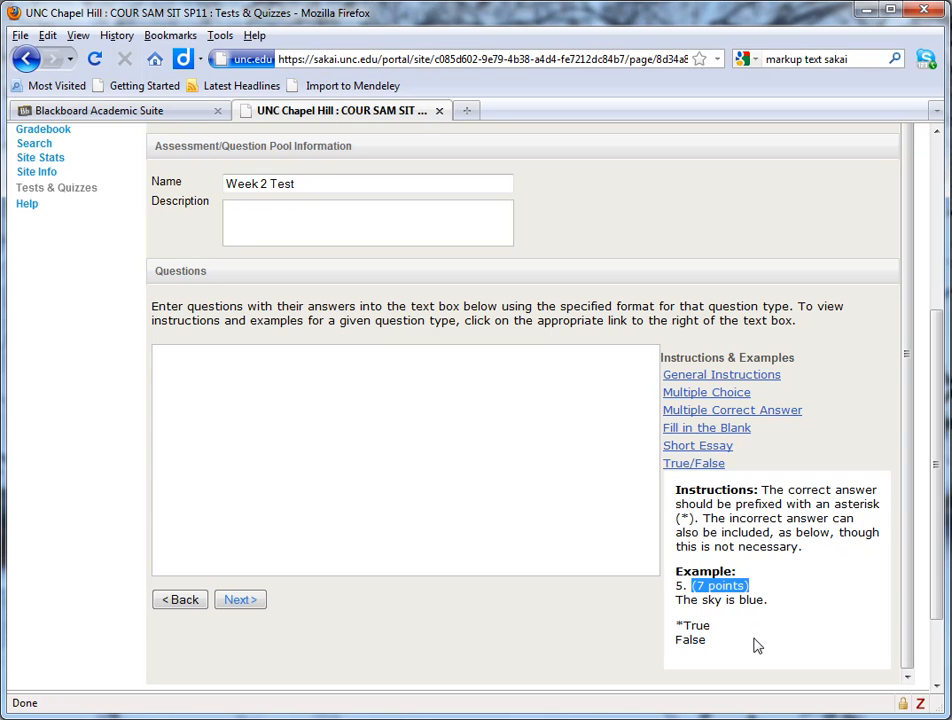
mouse_move(822, 606)
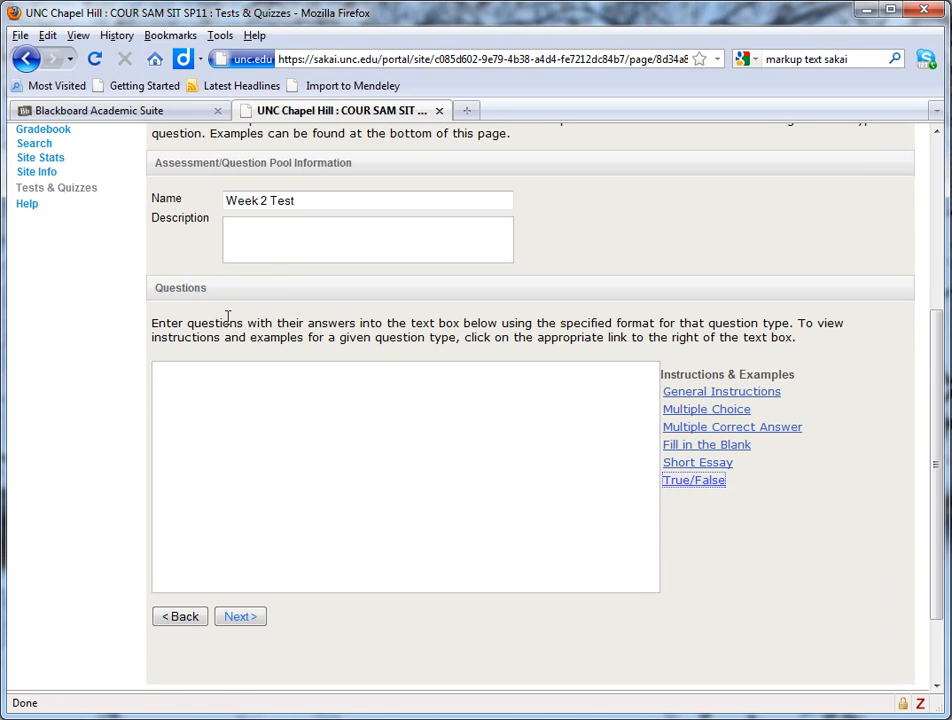
Step: Switch to the Blackboard Pre-Test quiz page
click(116, 110)
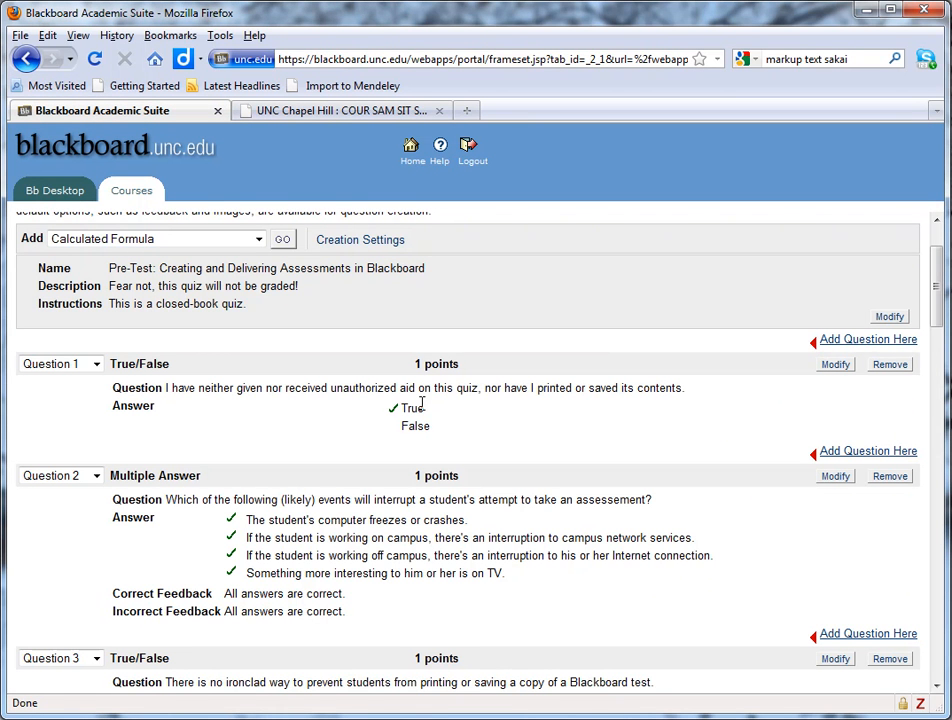
mouse_move(538, 420)
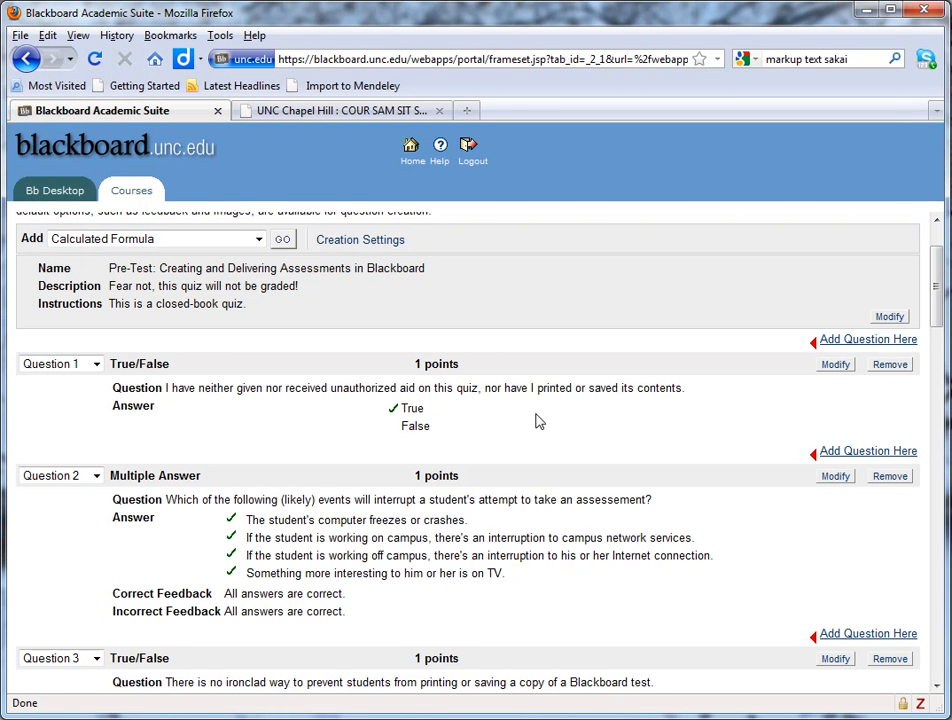
mouse_move(518, 424)
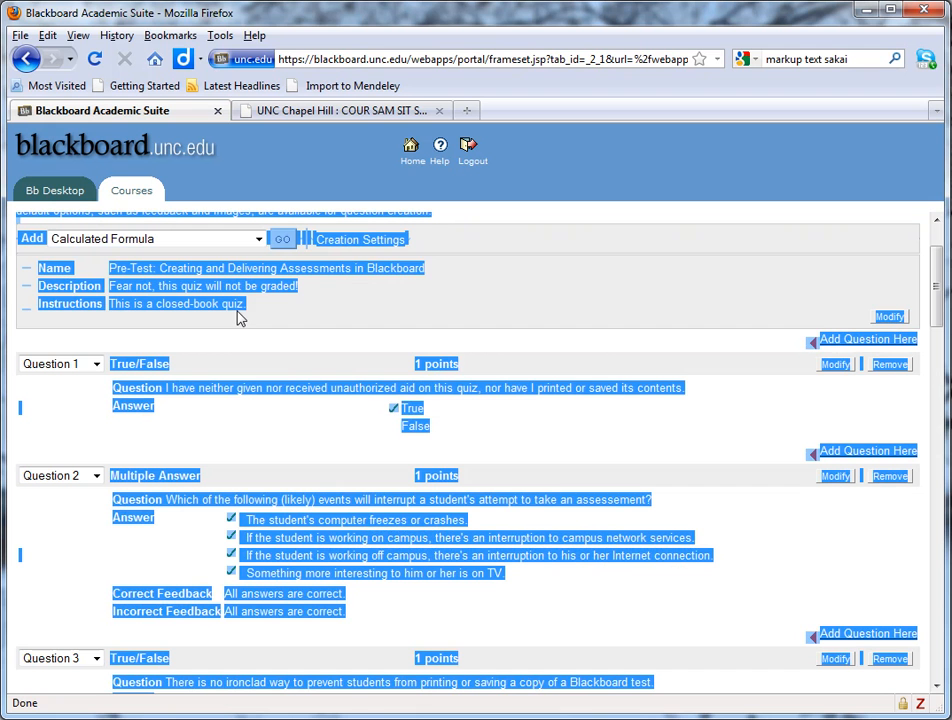
mouse_move(282, 318)
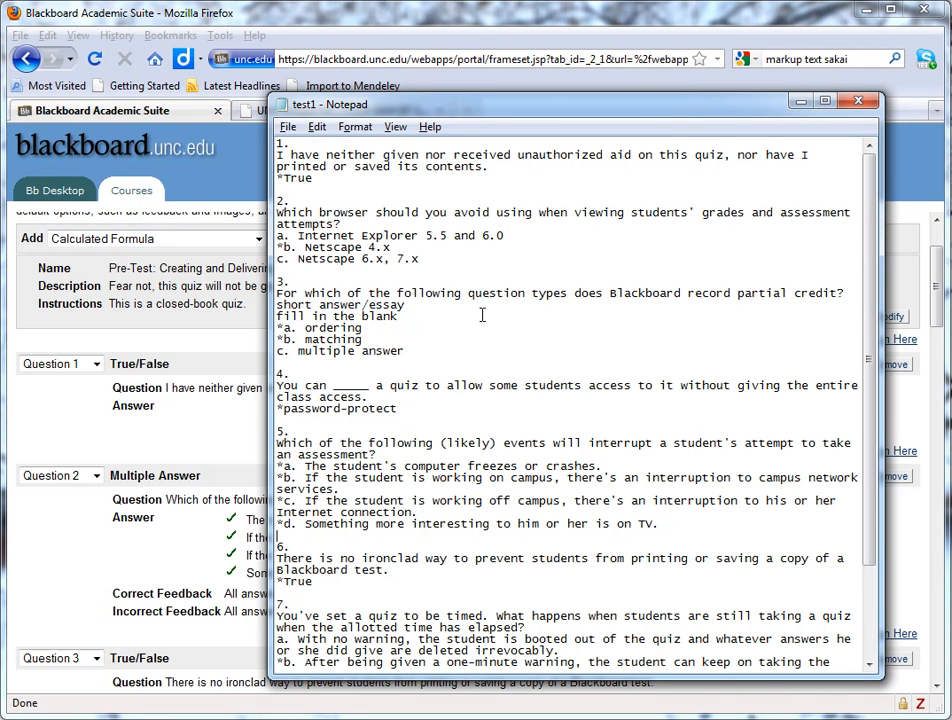
mouse_move(298, 144)
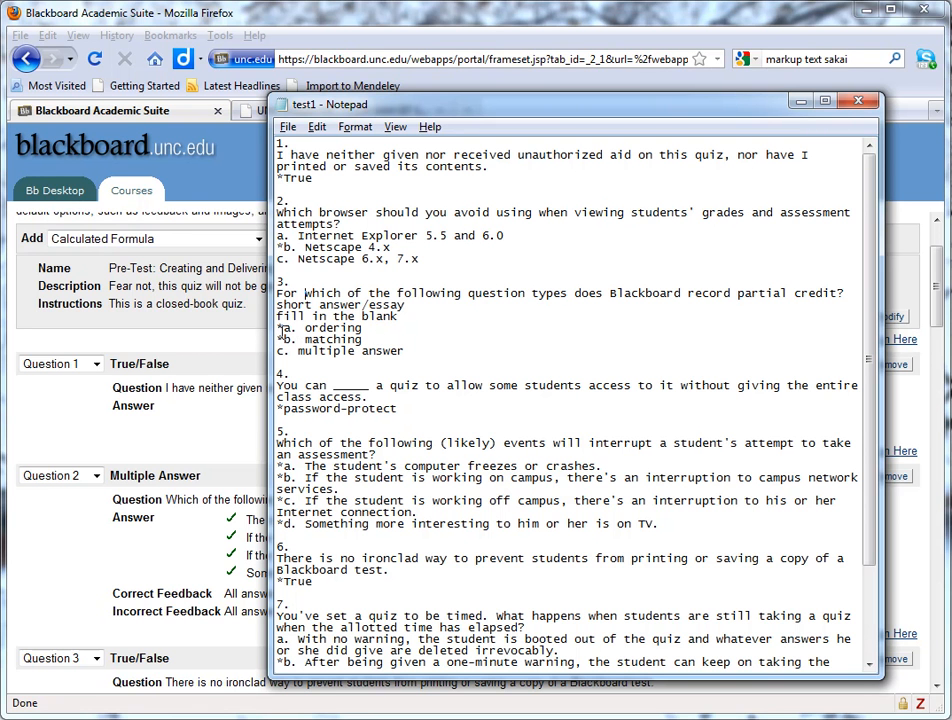
Step: Look through the test1 Notepad file holding the quiz questions in markup format
click(290, 372)
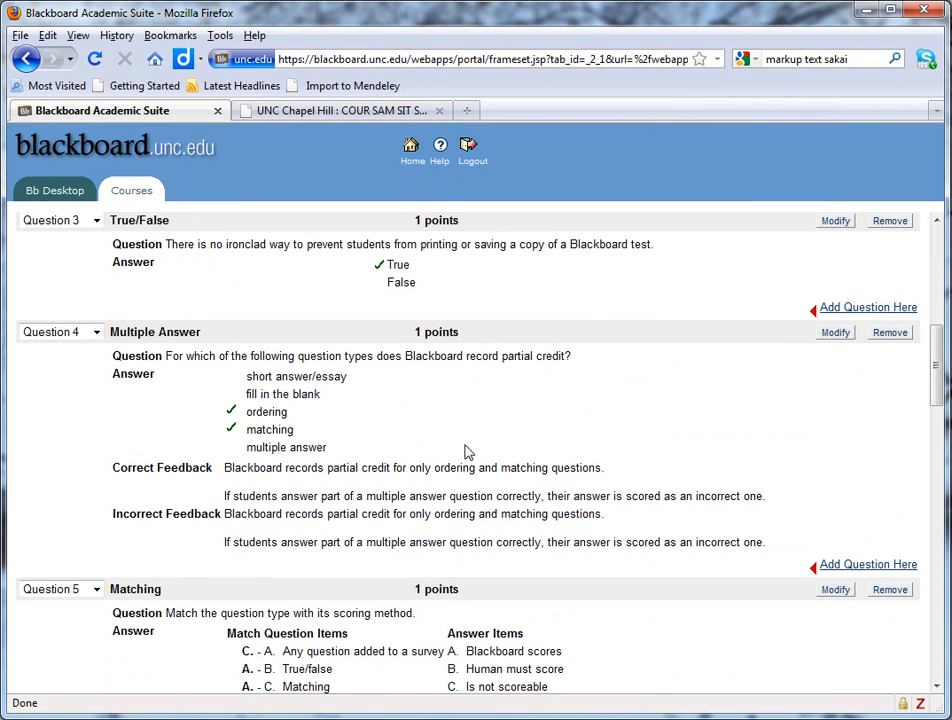
scroll(down, 3)
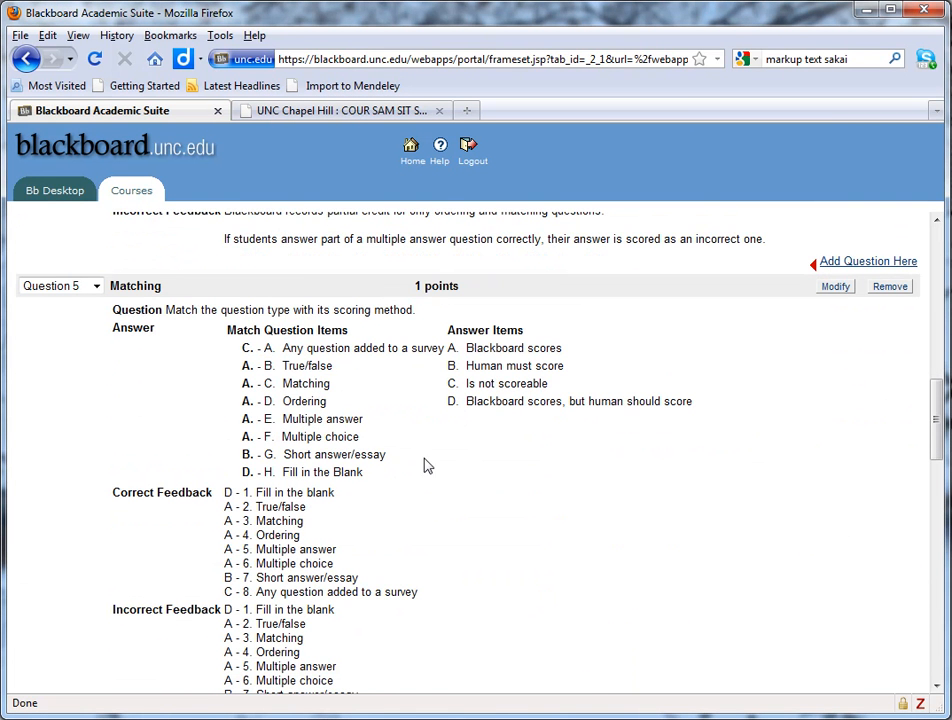
mouse_move(152, 288)
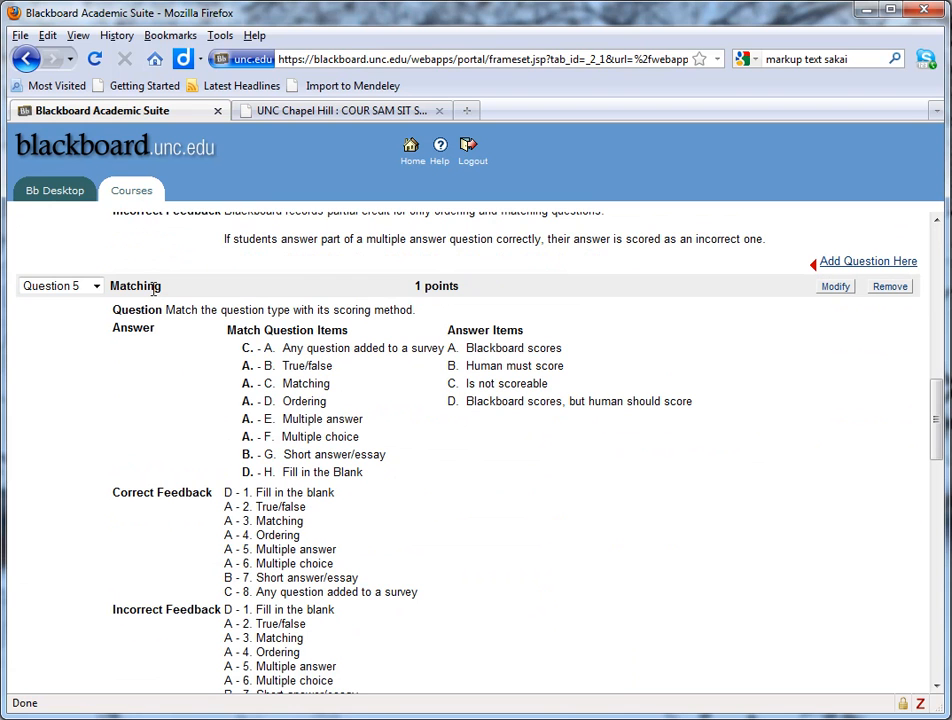
mouse_move(352, 300)
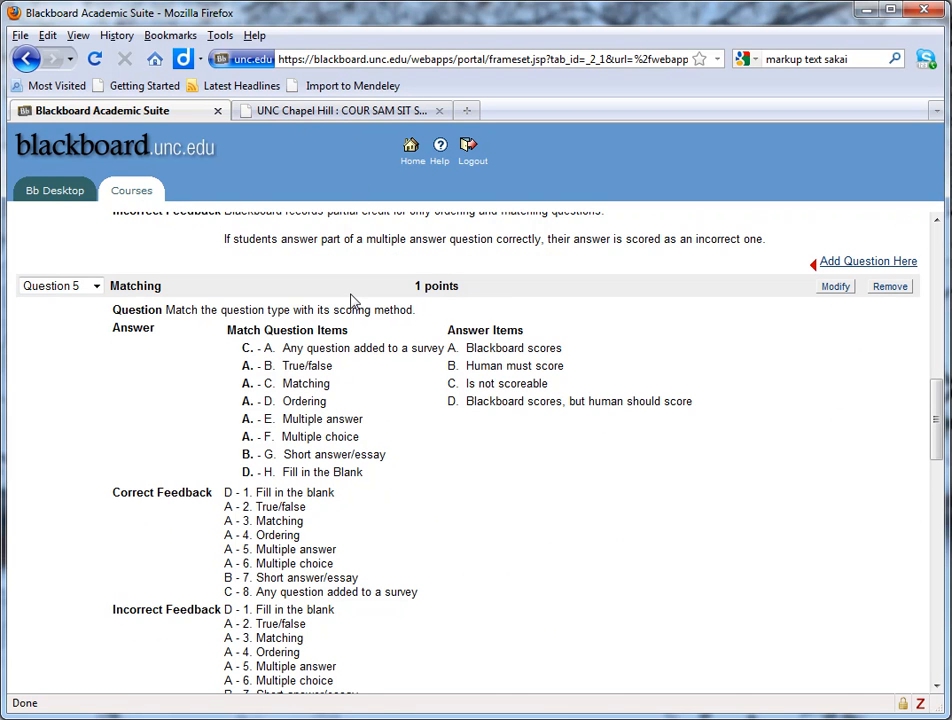
mouse_move(576, 488)
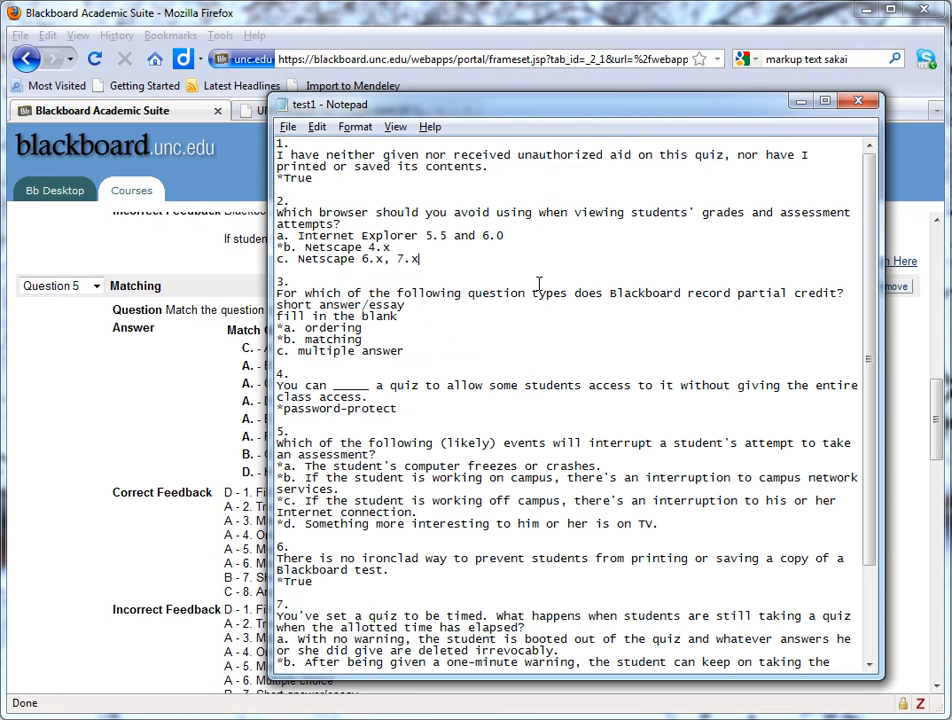
Step: Select all of the question markup text in Notepad via Edit > Select All
click(316, 126)
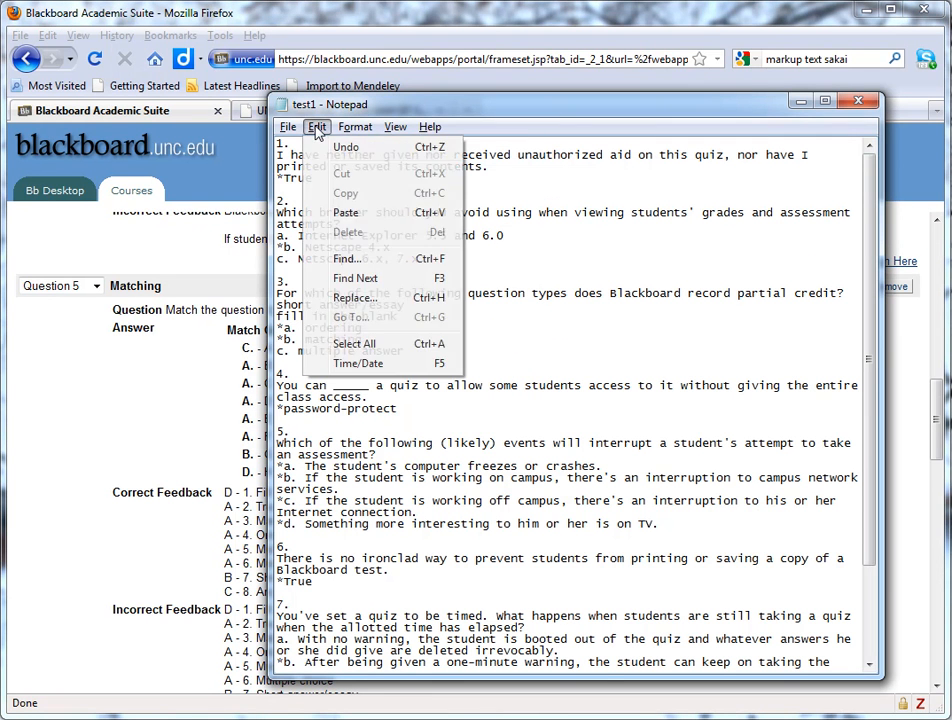
click(354, 344)
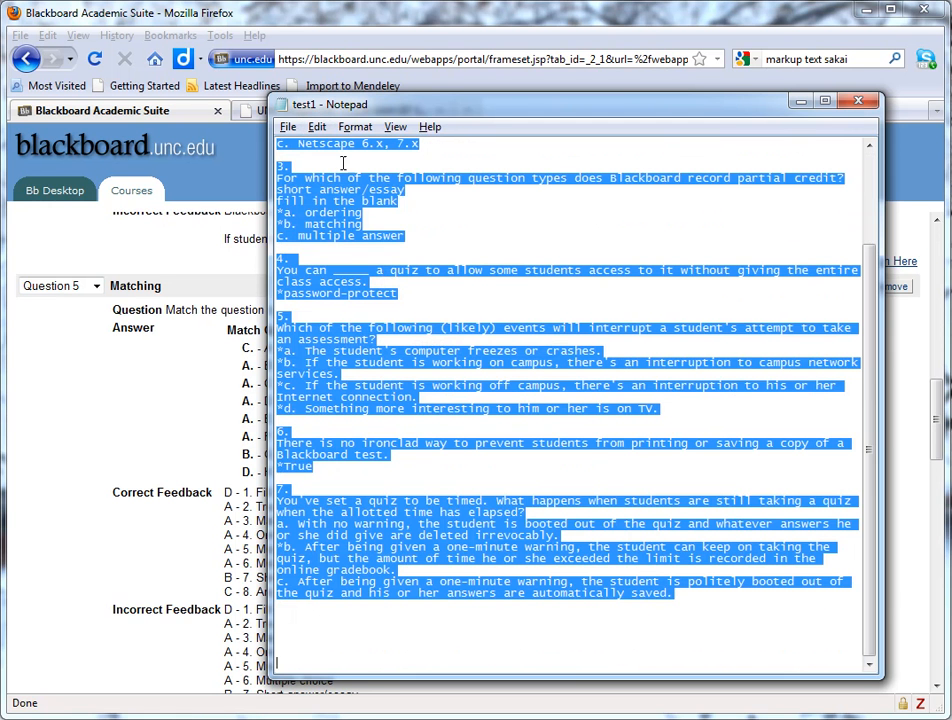
mouse_move(452, 322)
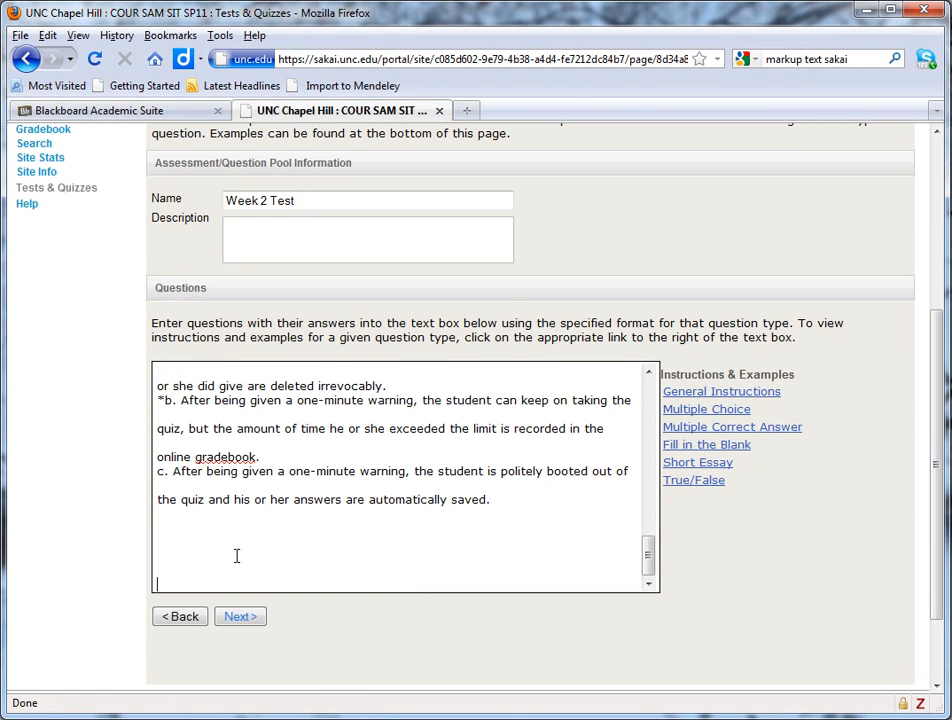
Step: Convert the pasted markup and scroll through the seven-question verification table
click(240, 616)
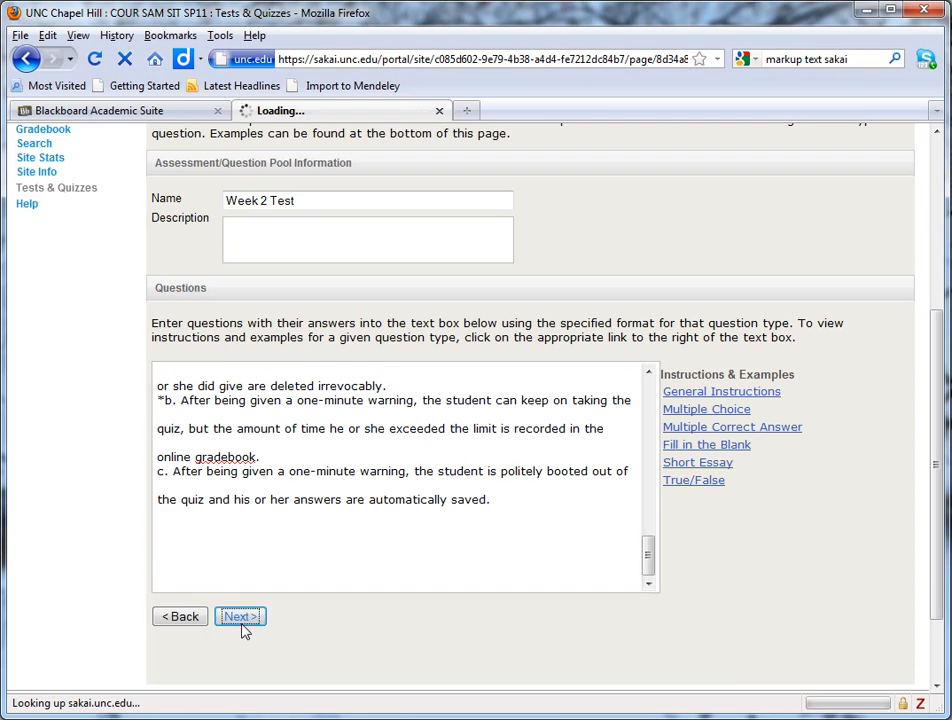
click(240, 616)
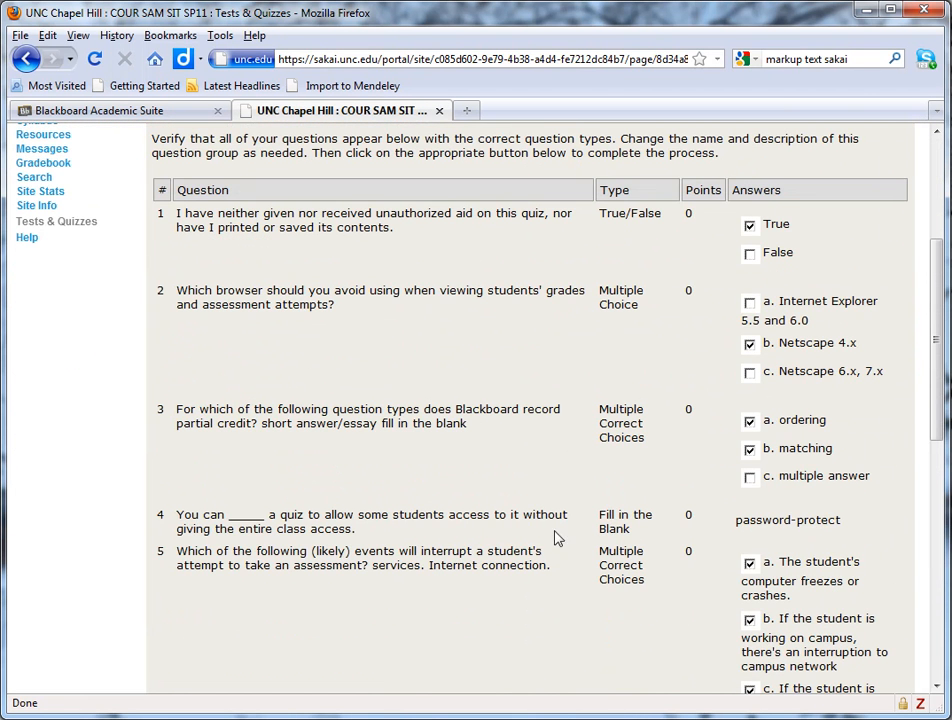
mouse_move(624, 478)
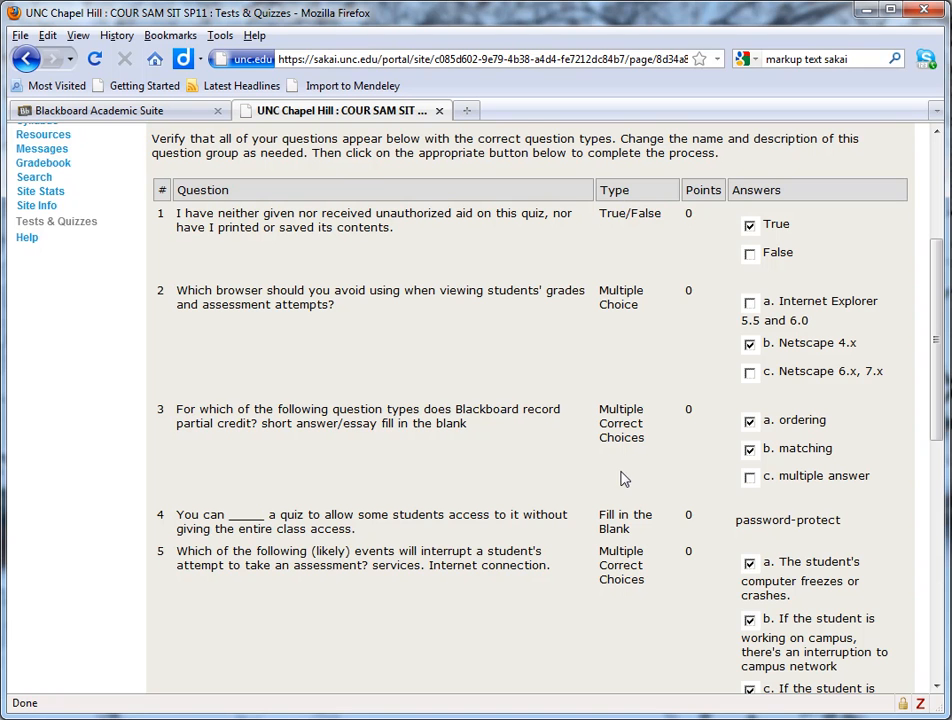
mouse_move(828, 480)
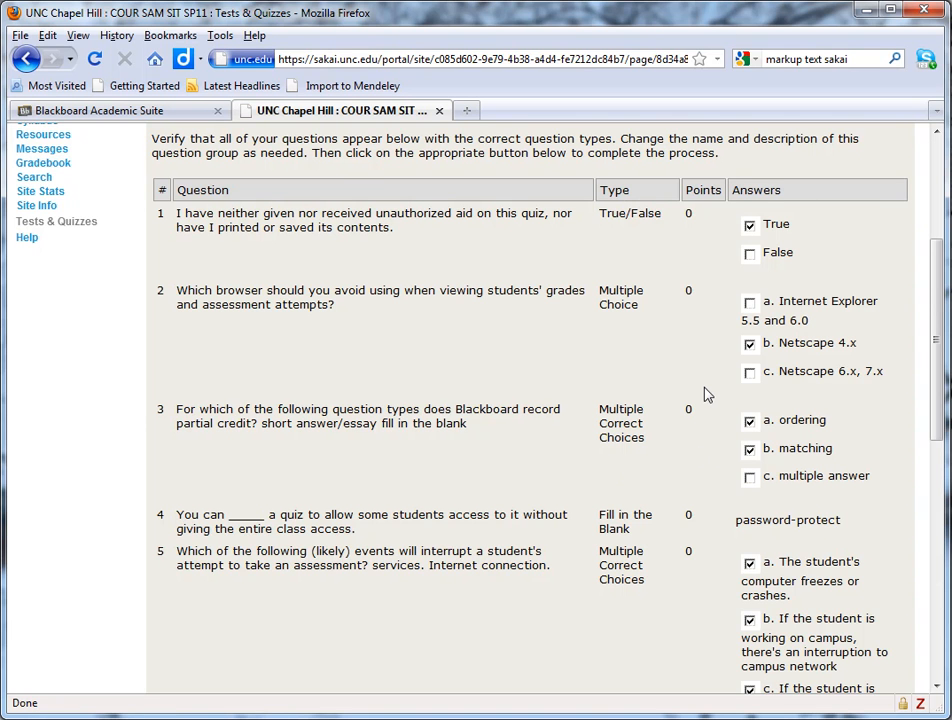
scroll(down, 3)
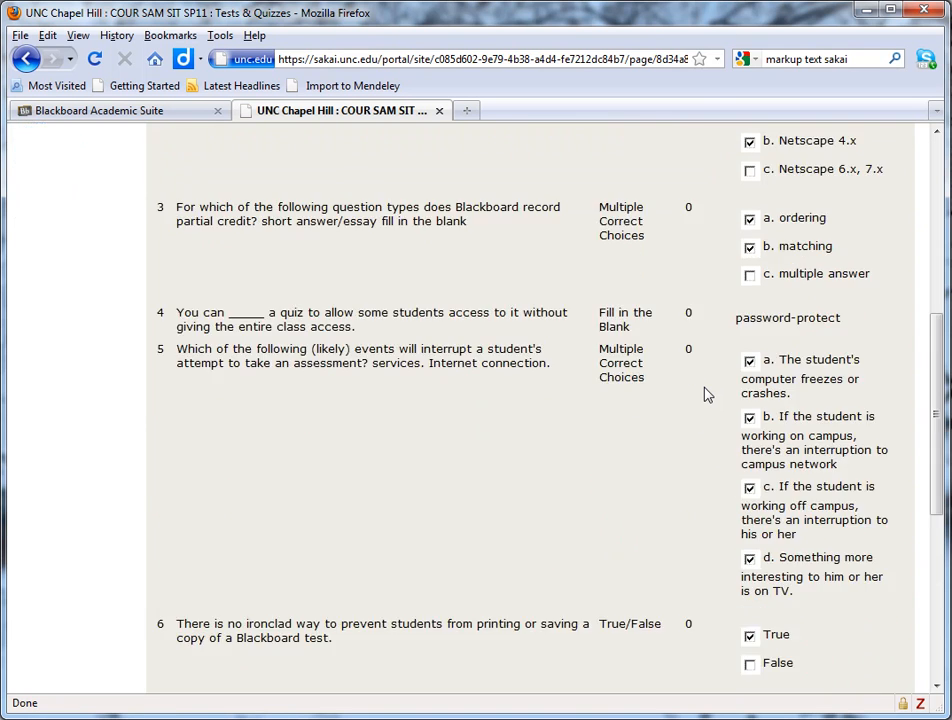
scroll(down, 3)
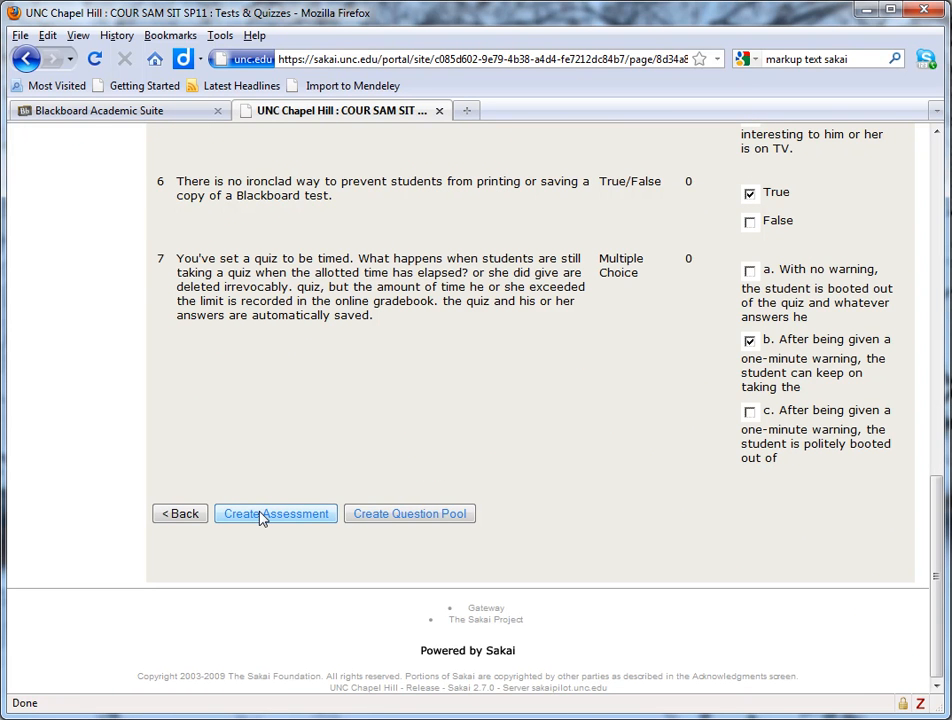
Step: Create the assessment from the reviewed questions so Week 2 Test lists under Pending Assessments
click(276, 512)
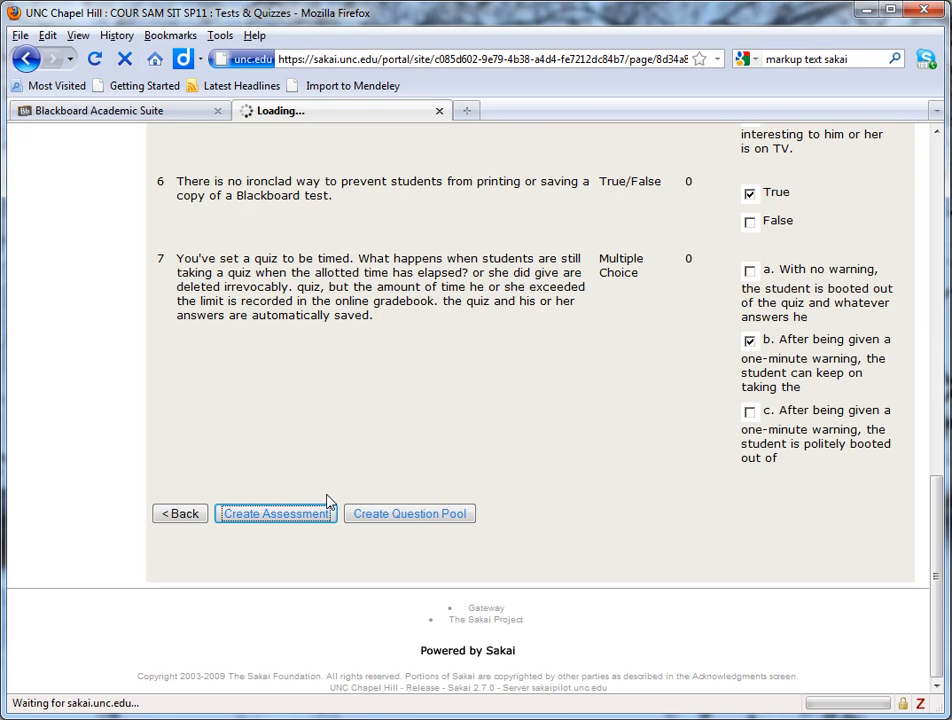
click(276, 512)
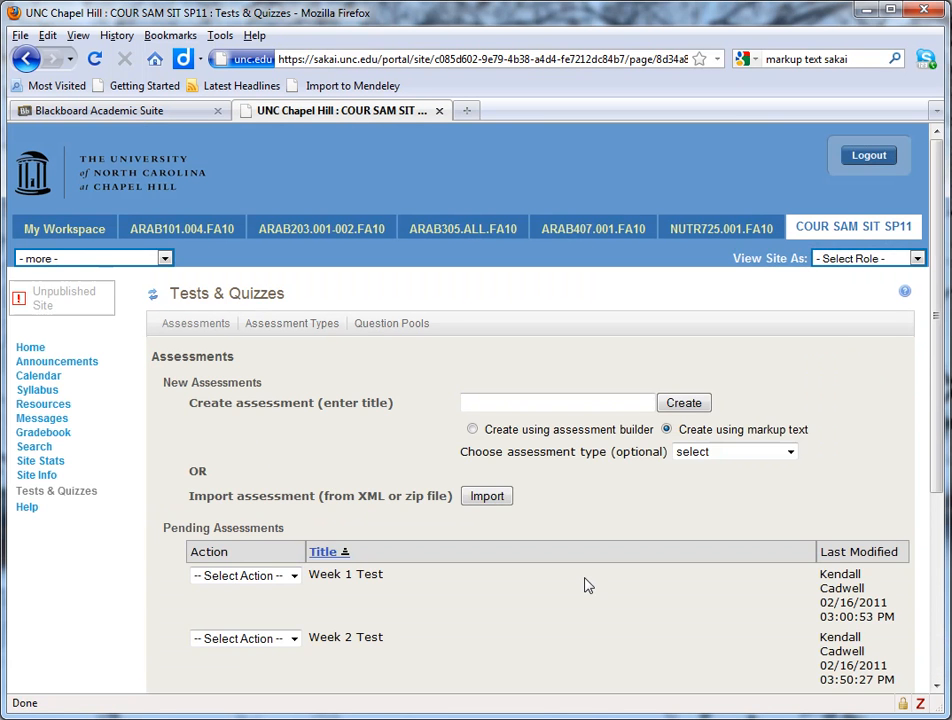
scroll(down, 3)
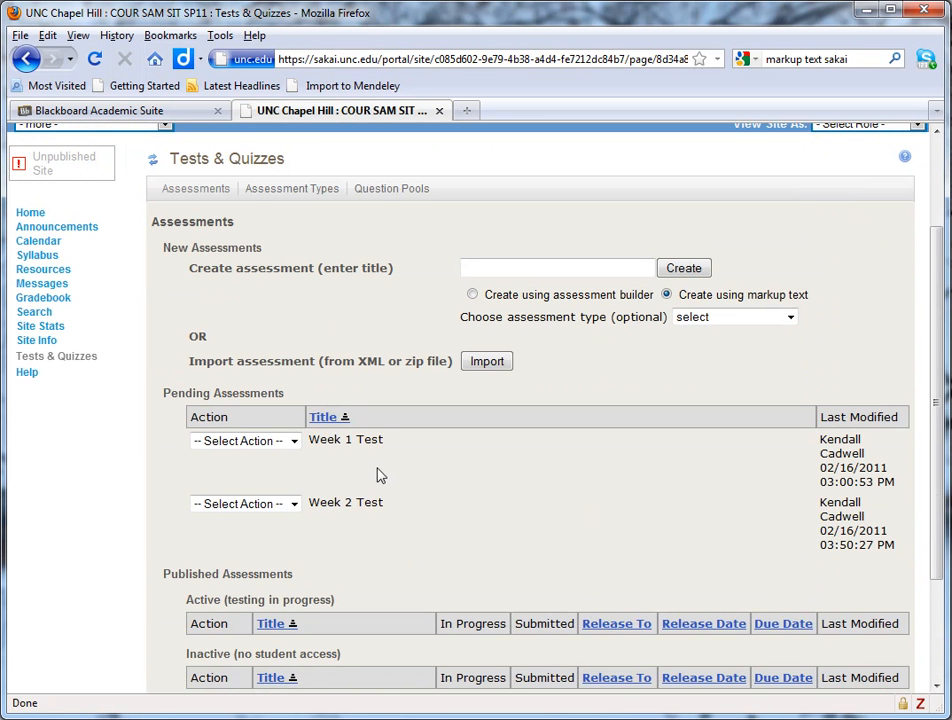
mouse_move(226, 388)
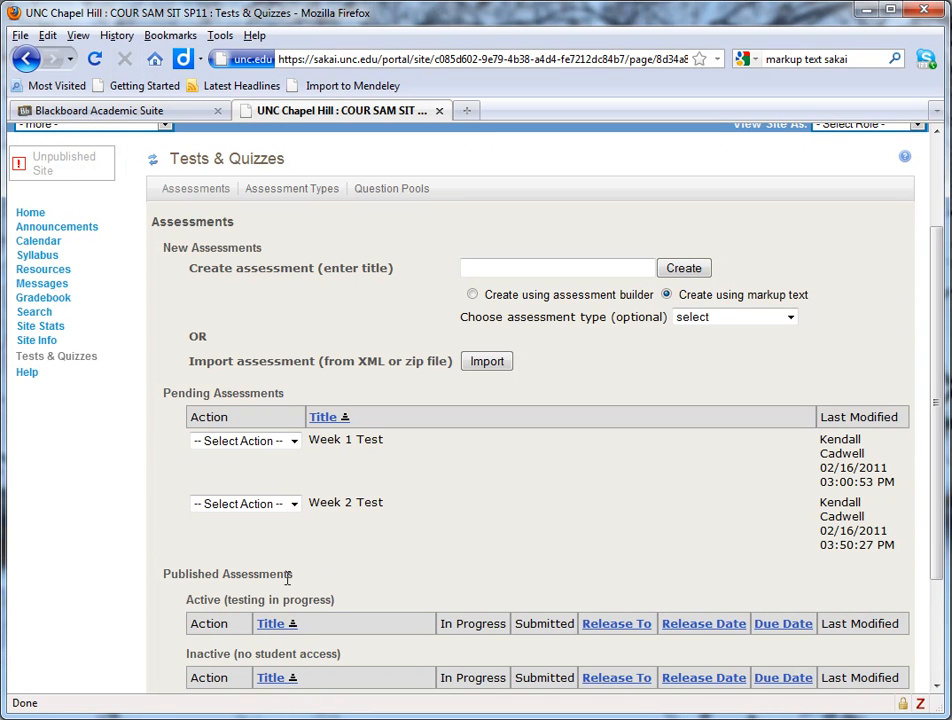
mouse_move(364, 568)
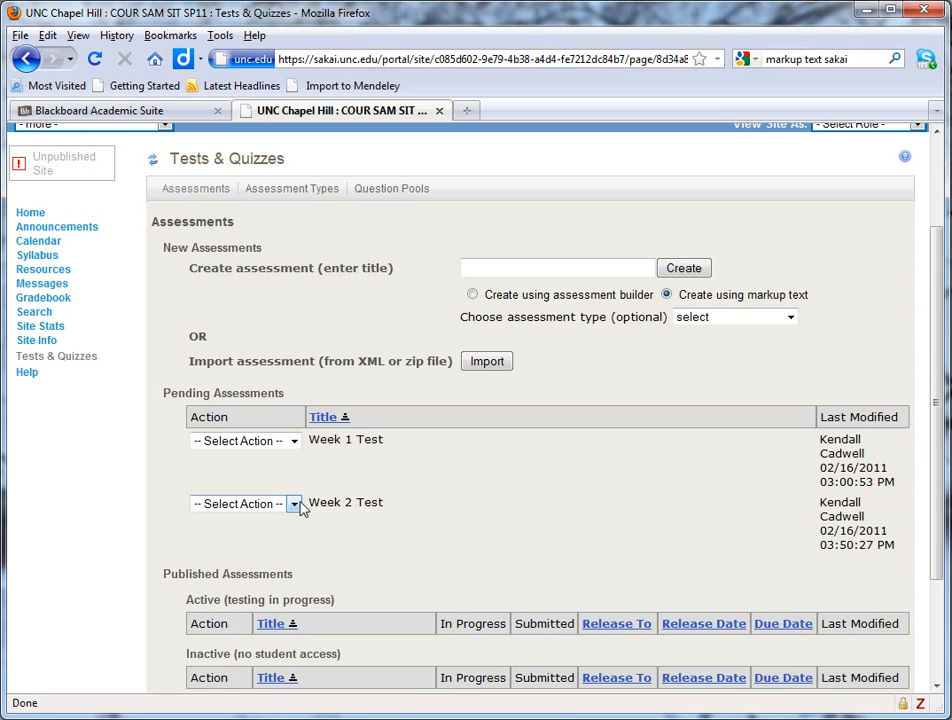
Step: Choose Edit from Week 2 Test's Select Action dropdown
click(240, 504)
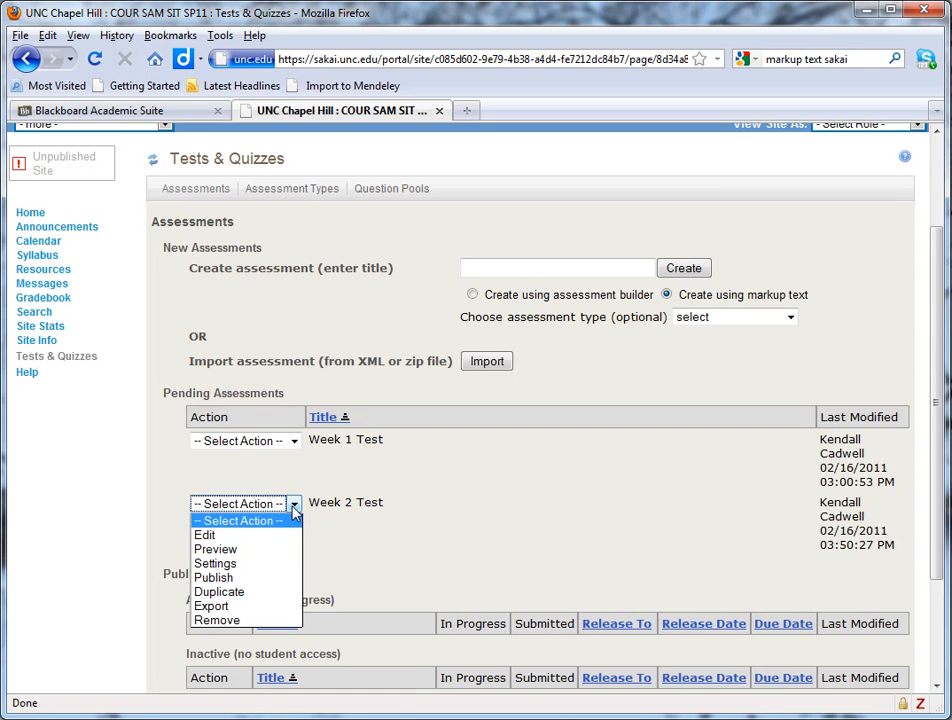
mouse_move(224, 534)
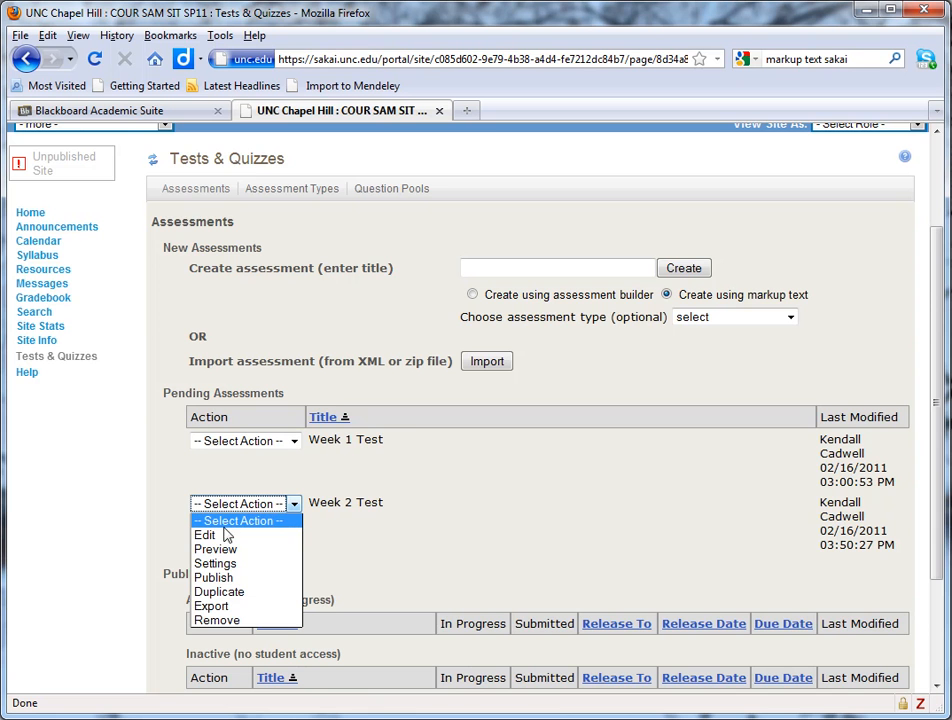
click(204, 534)
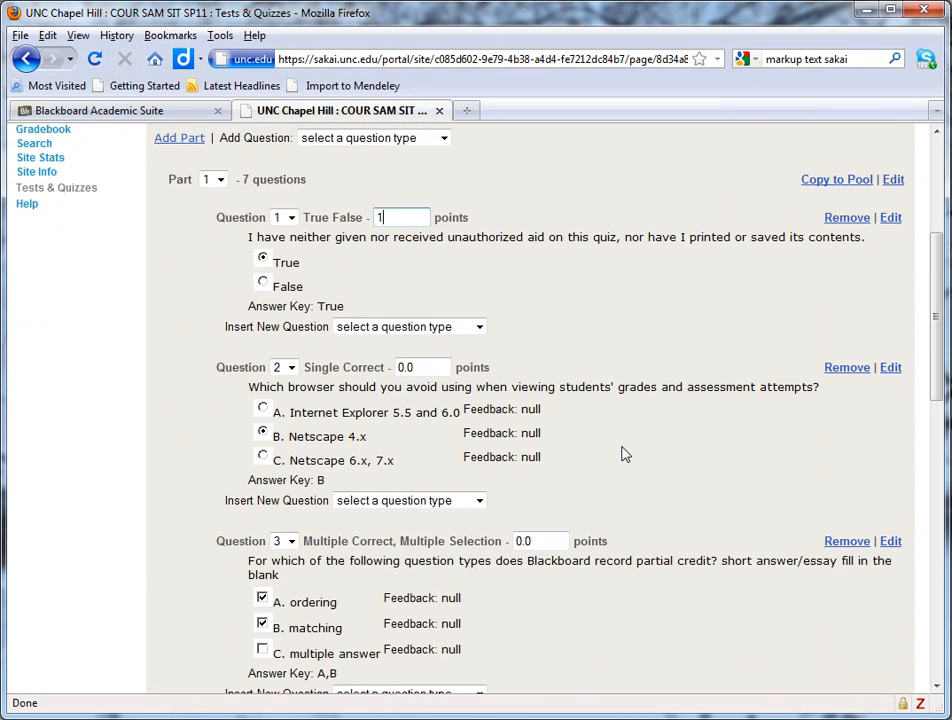
Step: Scroll the Week 2 Test editing page showing its seven existing questions
scroll(down, 3)
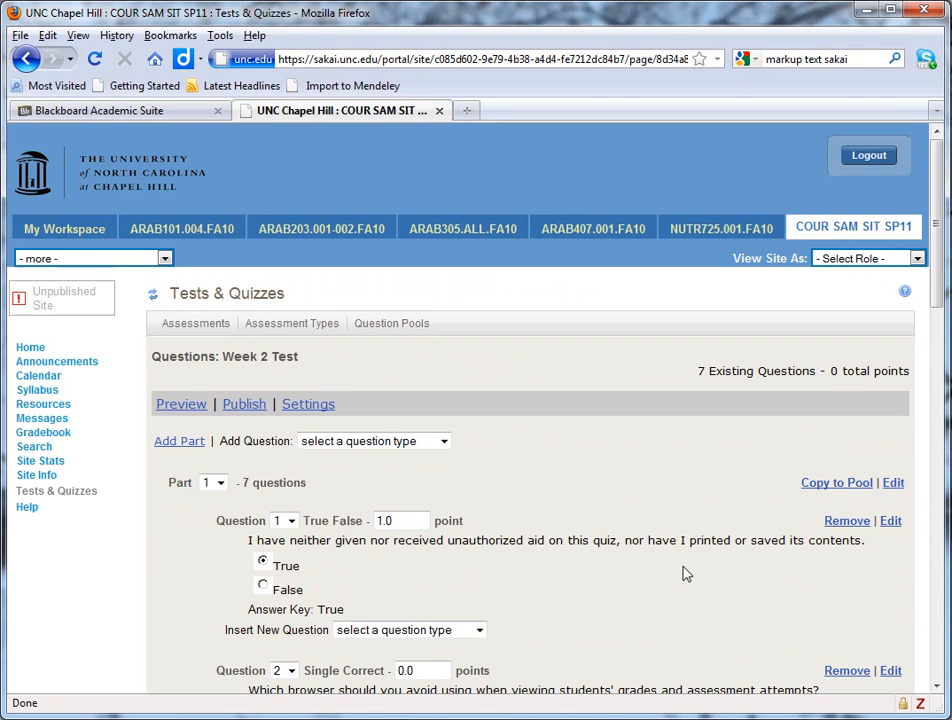
scroll(down, 3)
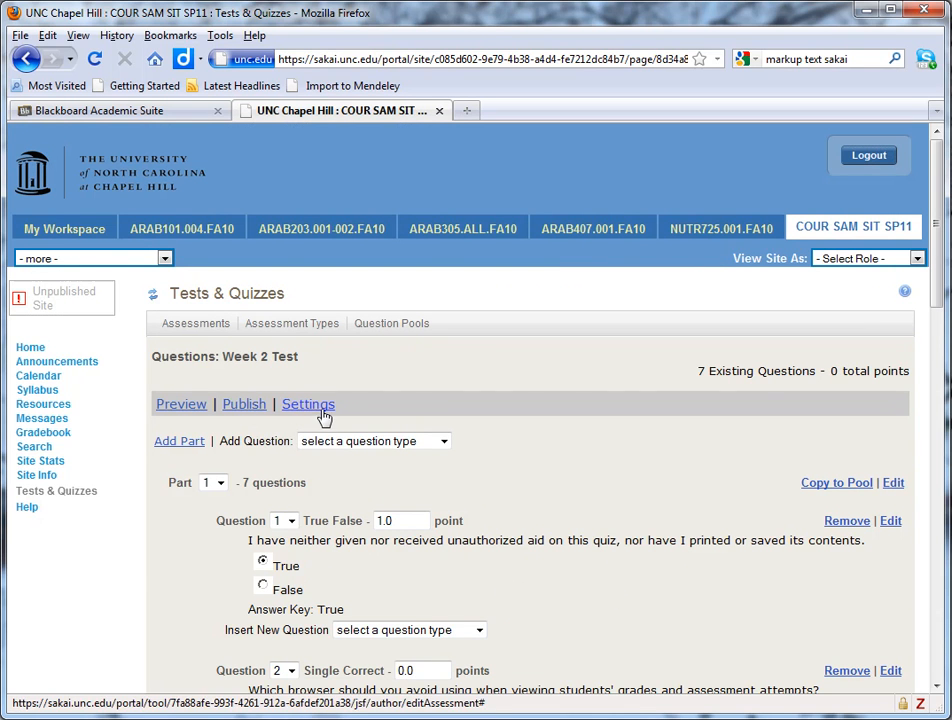
mouse_move(308, 404)
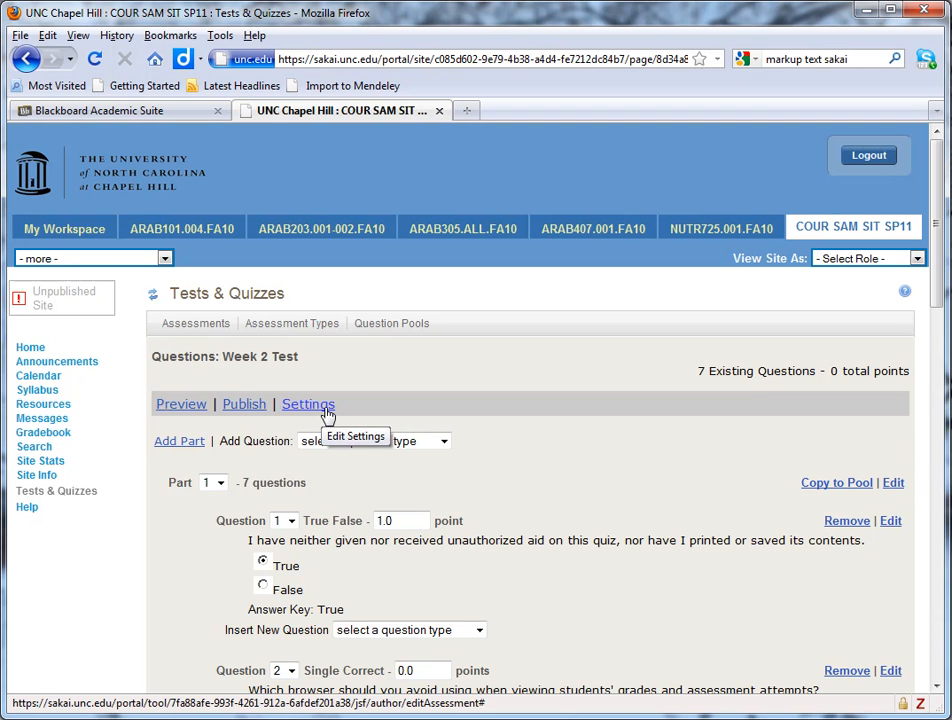
mouse_move(238, 410)
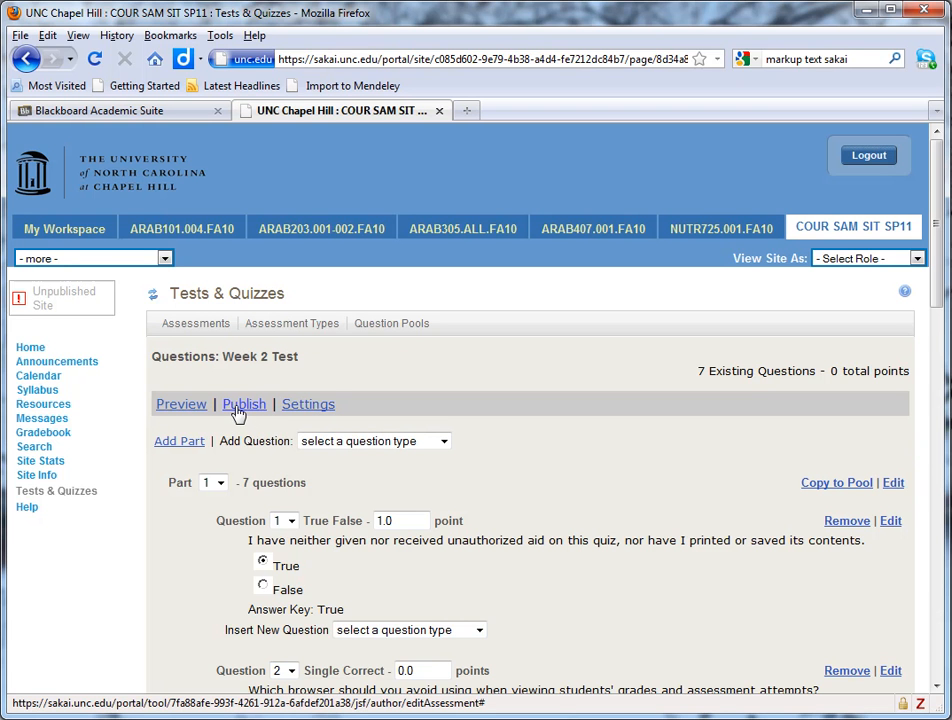